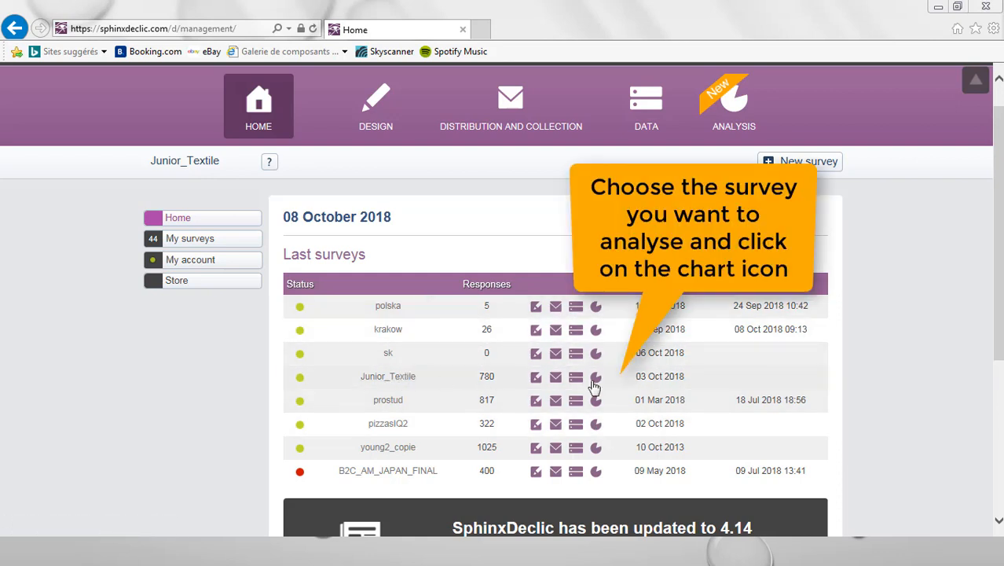
pyautogui.moveTo(596, 377)
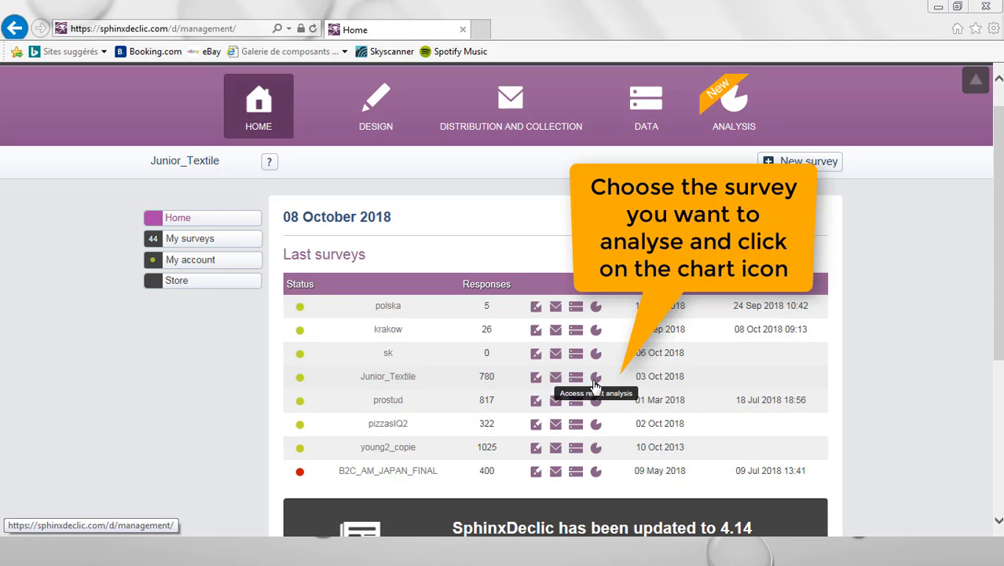
# Open the analysis workspace for the Junior_Textile survey from the Last surveys list.
pyautogui.click(595, 378)
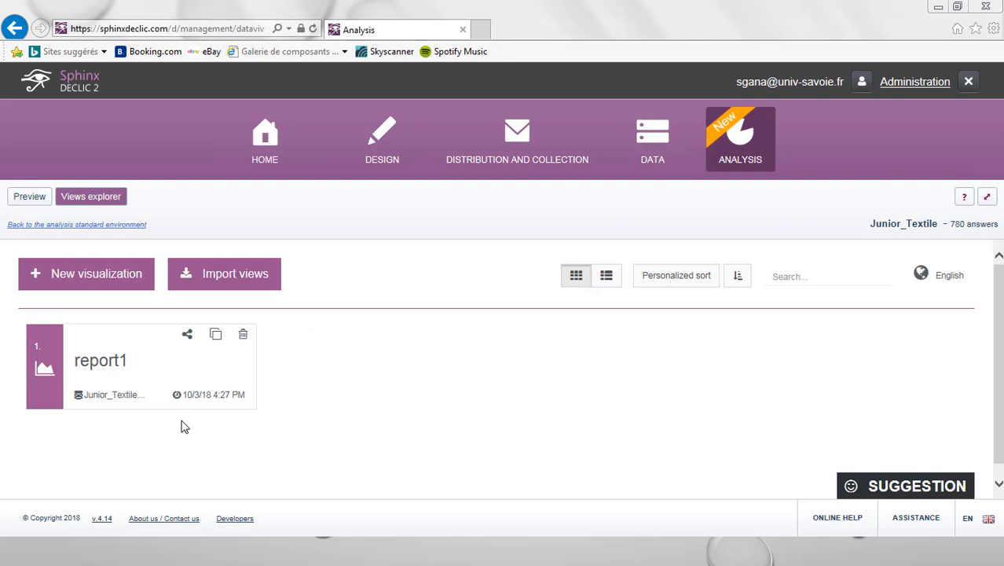
pyautogui.moveTo(101, 360)
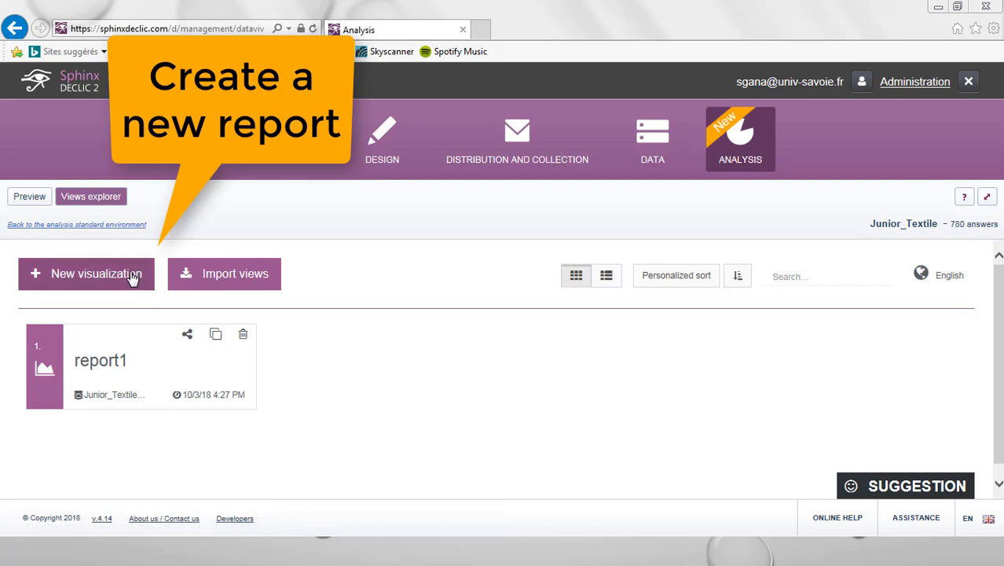
# Start a new visualization from an empty view and name it 'new report'.
pyautogui.click(86, 274)
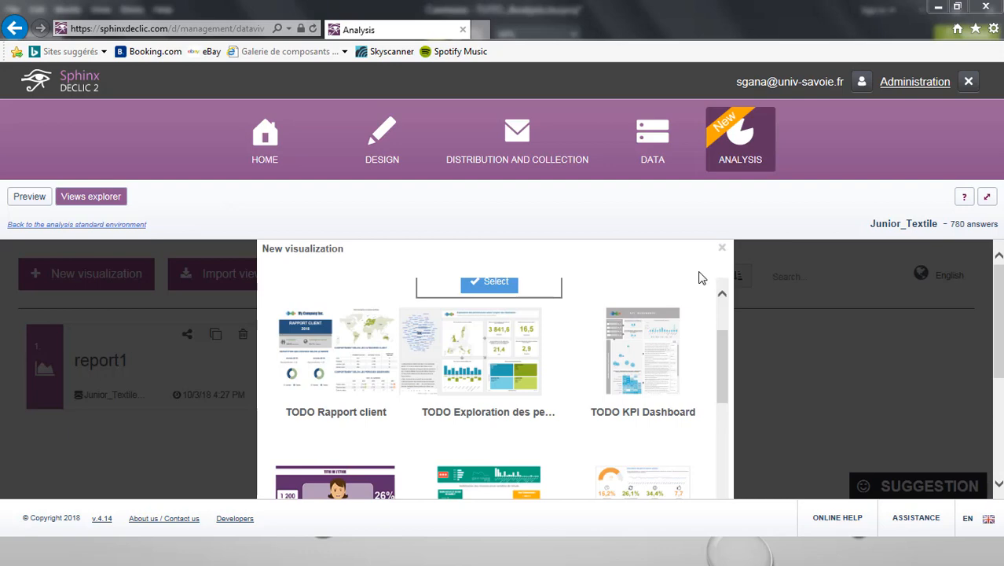
pyautogui.moveTo(668, 346)
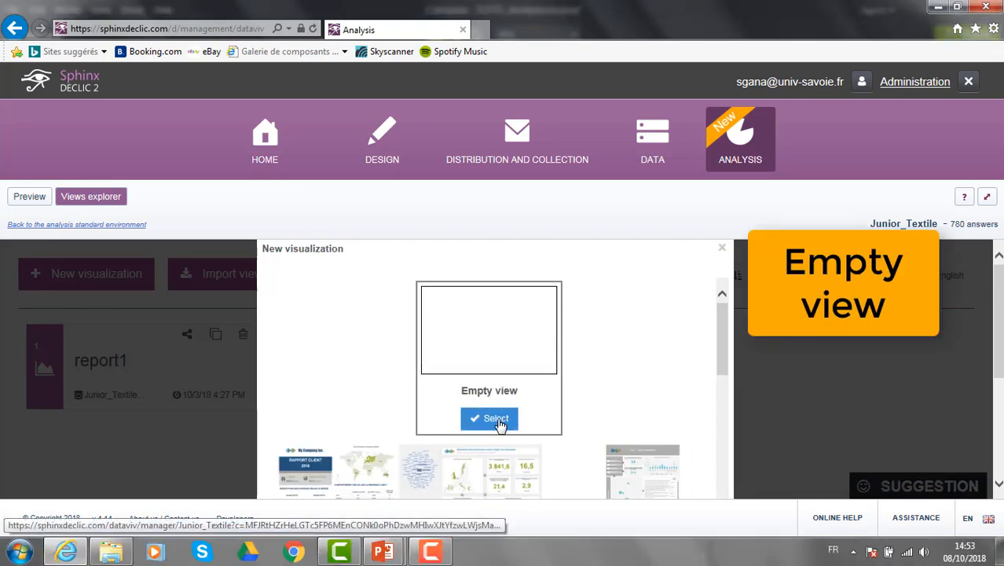
pyautogui.click(489, 418)
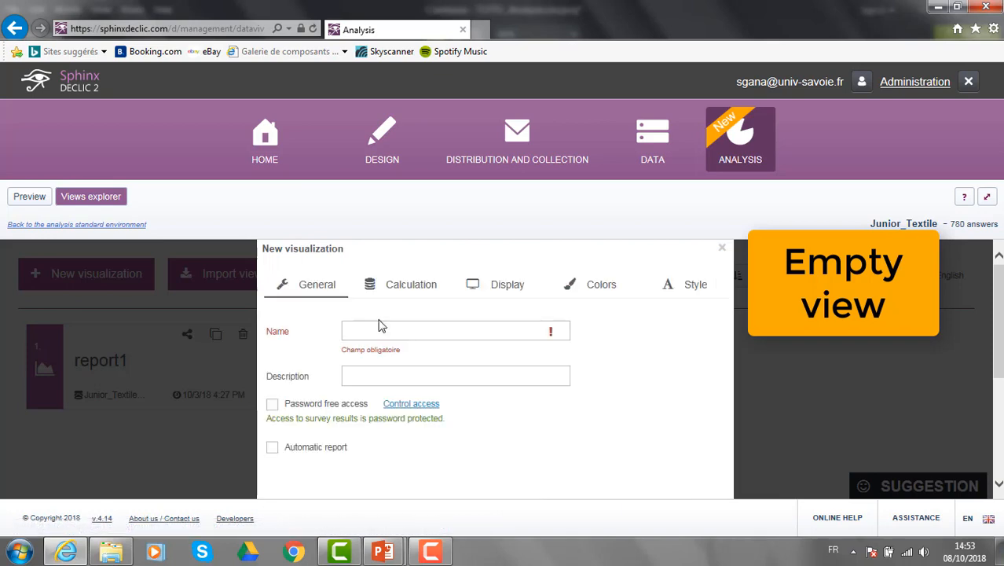
pyautogui.write('new report')
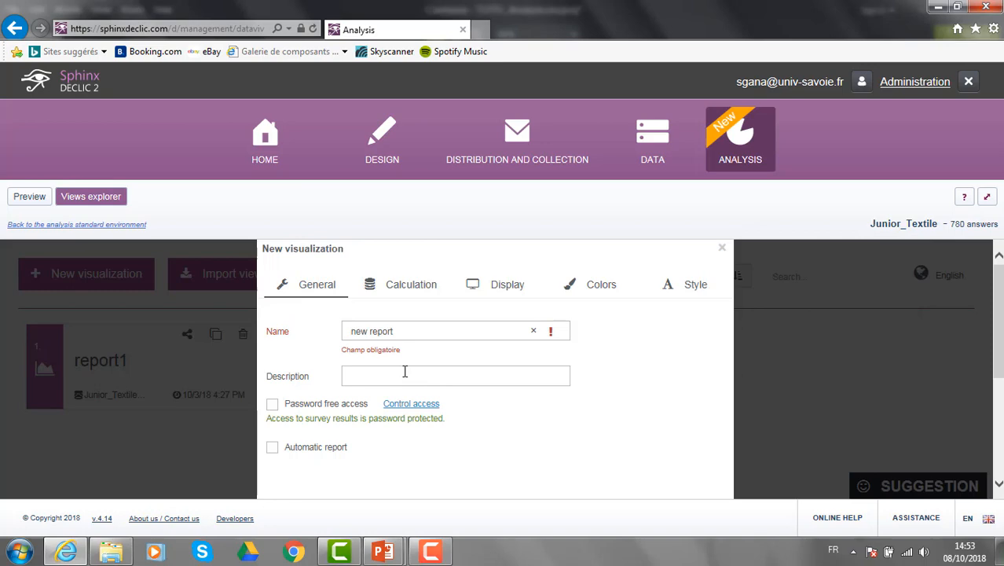
pyautogui.click(638, 456)
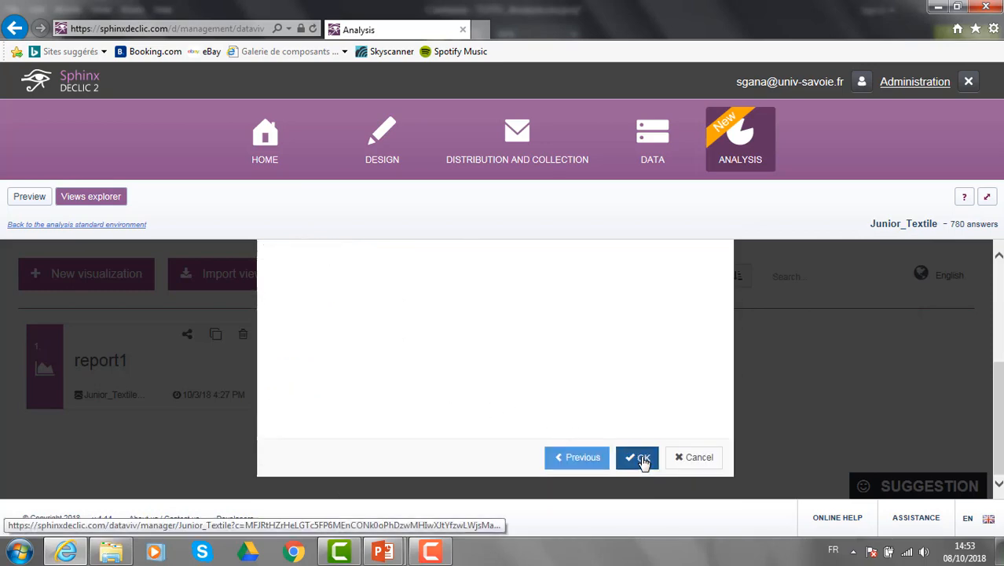
# Create the report and add question 2, which occasions, as a percentage bar chart.
pyautogui.click(638, 456)
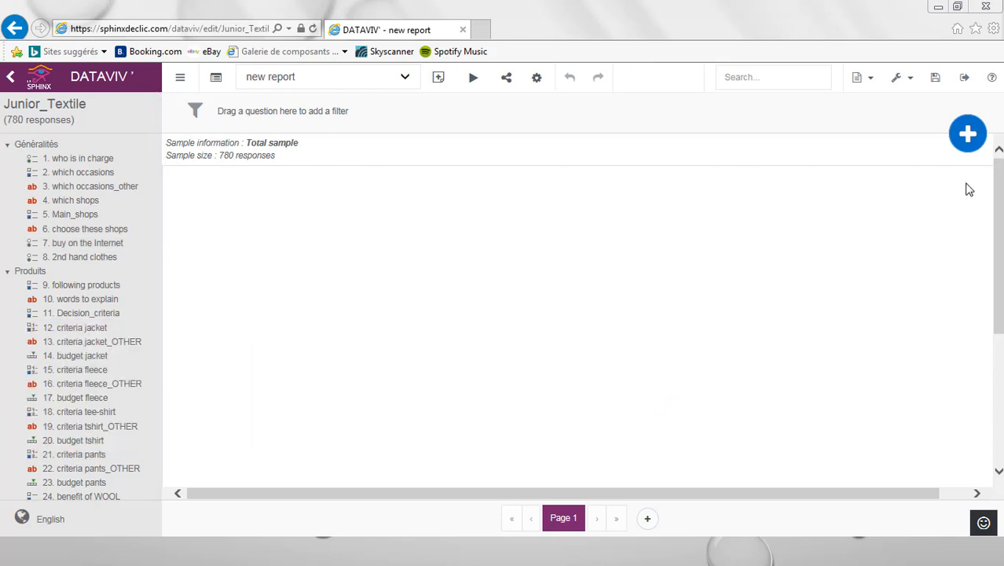
pyautogui.click(968, 134)
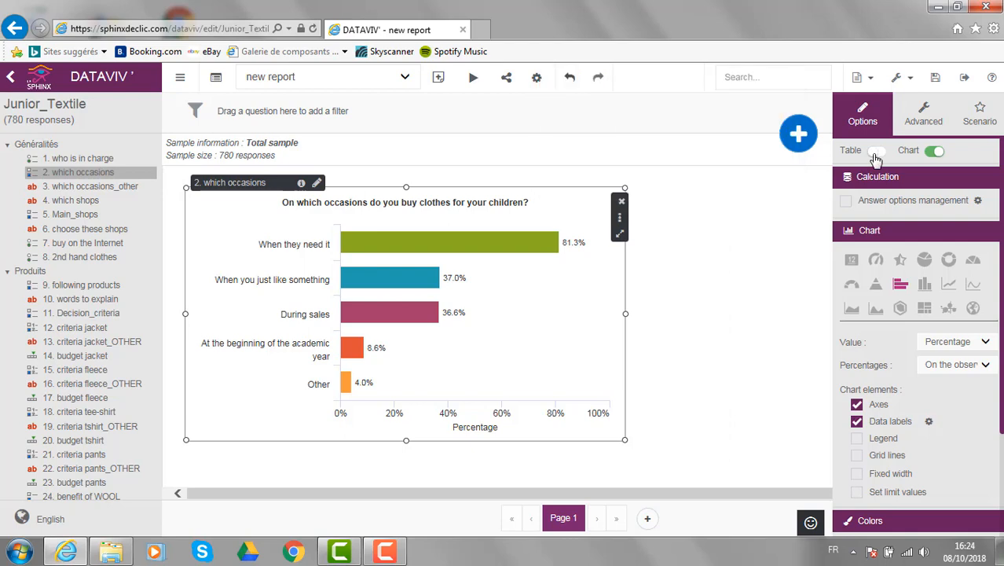
# Show a results table next to the chart and change the chart type.
pyautogui.click(877, 151)
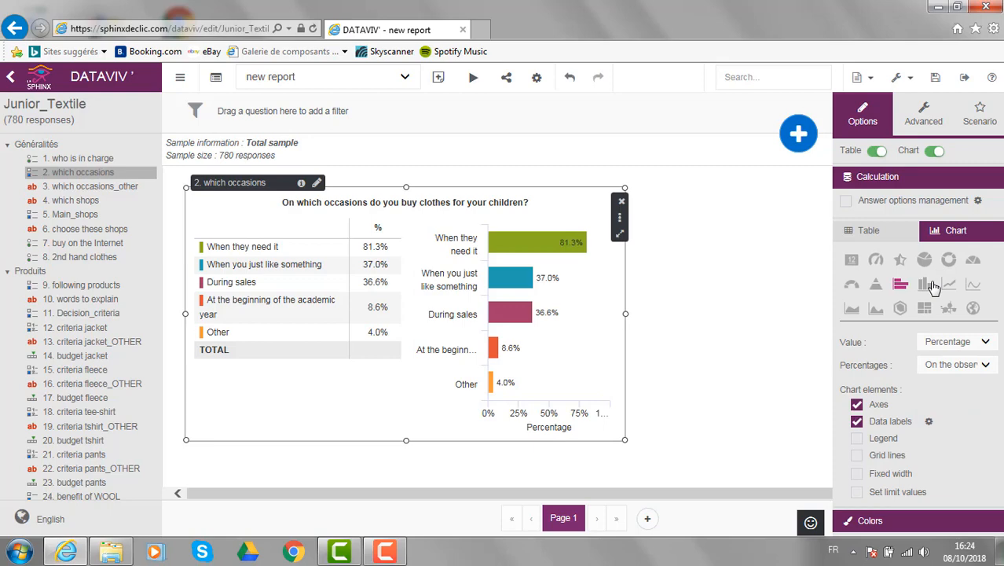
pyautogui.click(924, 283)
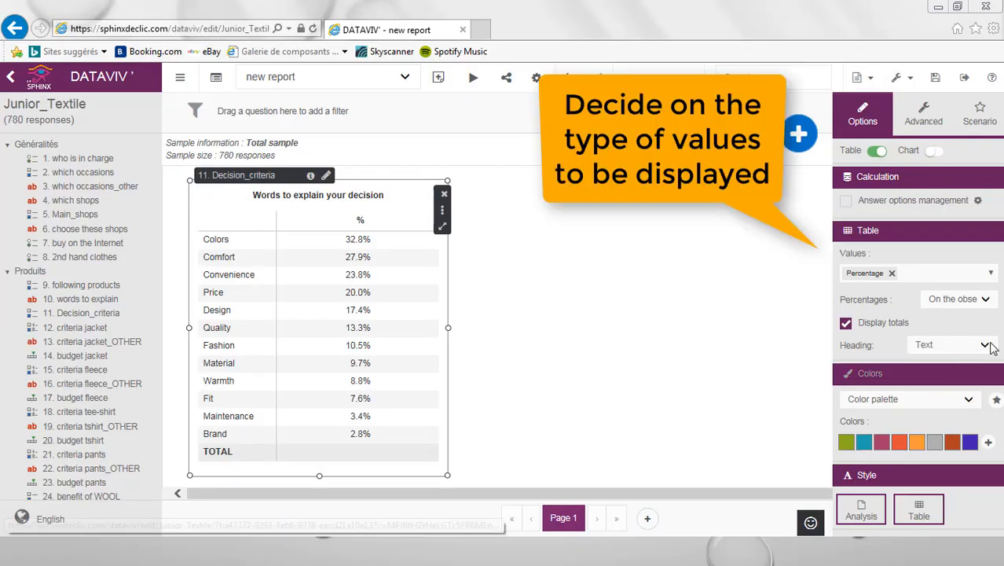
# Add counts beside percentages and sort answers most frequent first.
pyautogui.click(990, 273)
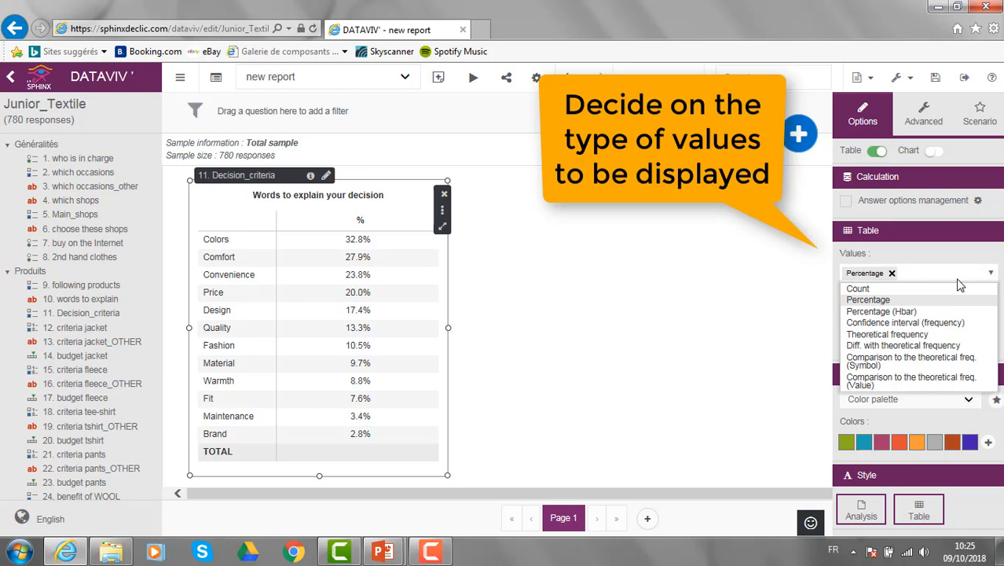
pyautogui.click(858, 289)
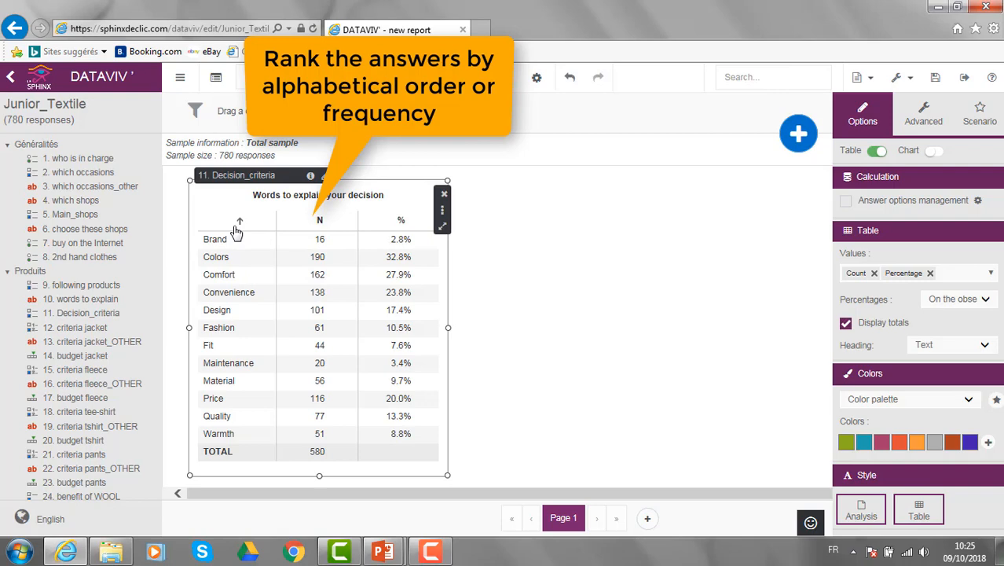
pyautogui.click(319, 220)
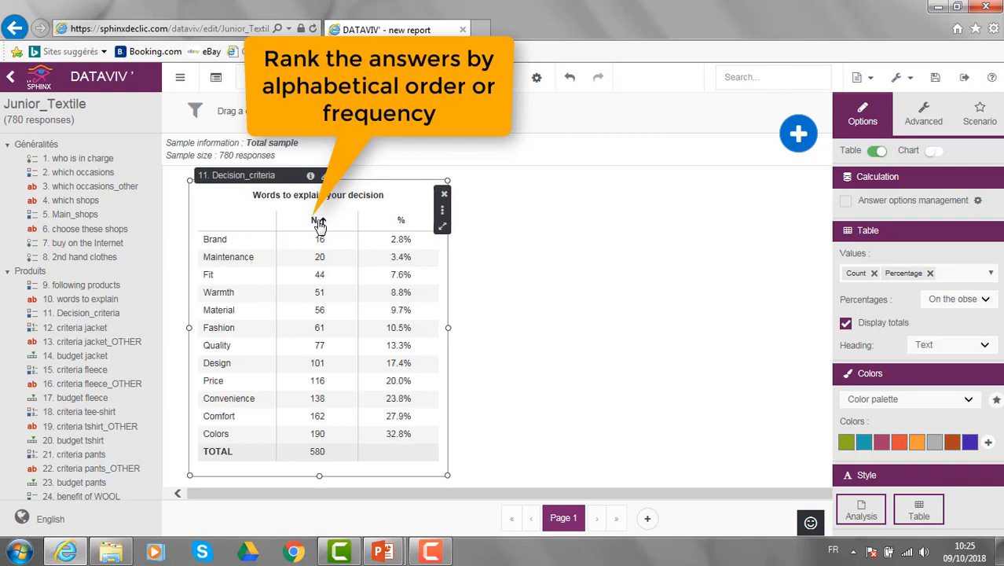
pyautogui.click(317, 220)
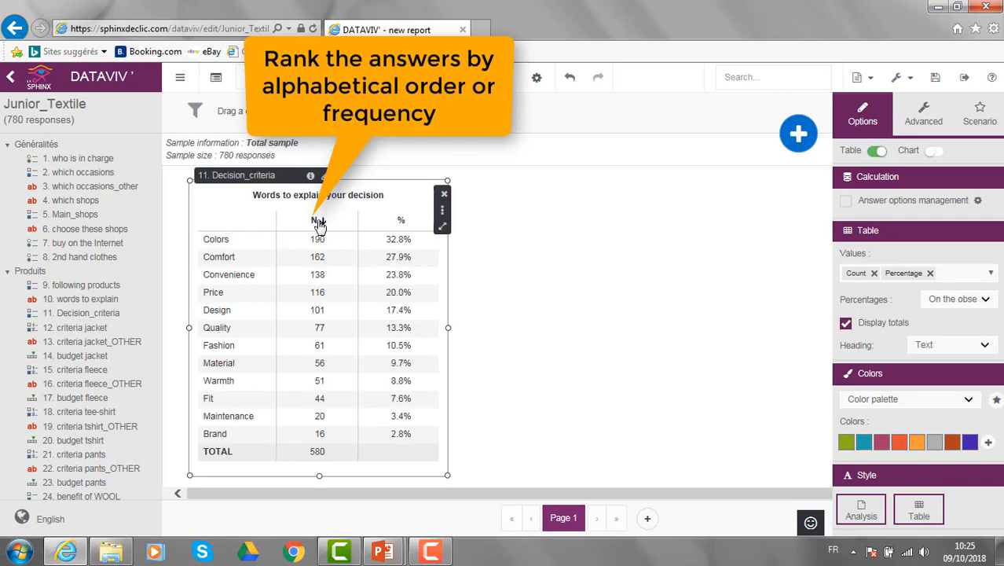
# Switch on answer options management for the Decision_criteria table.
pyautogui.click(845, 201)
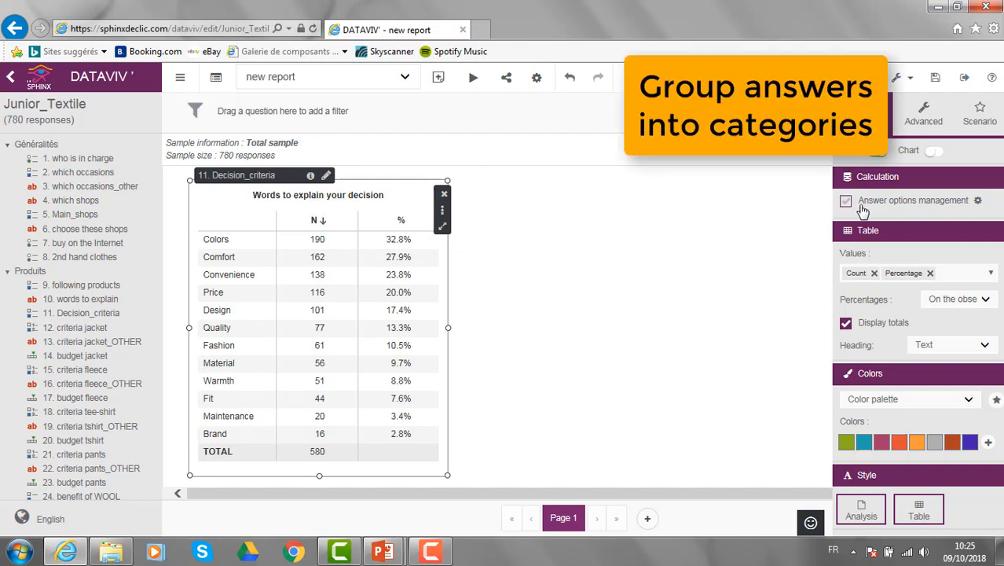
pyautogui.click(845, 202)
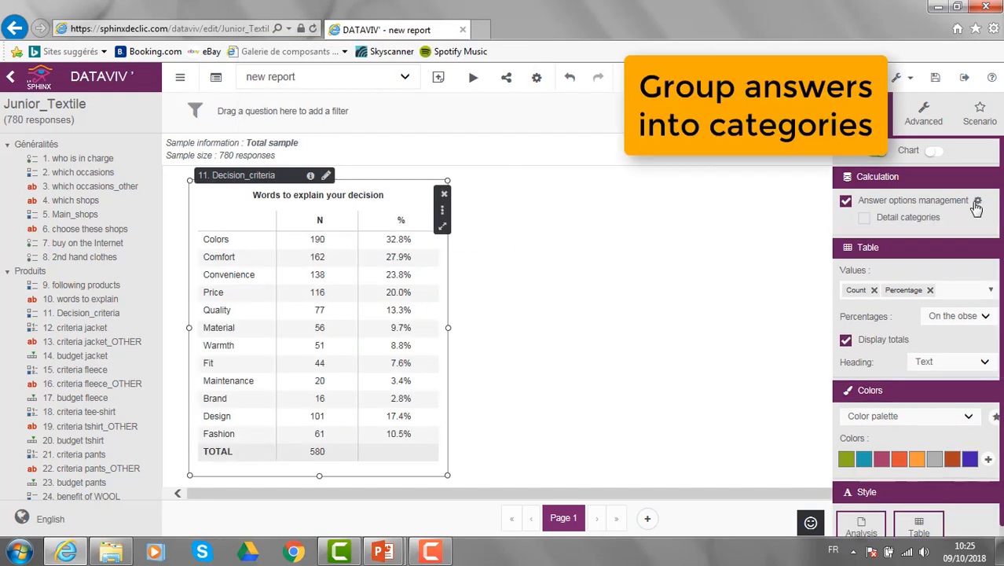
# Create a Look category grouping Fashion and Design, apply it and show category details.
pyautogui.click(977, 201)
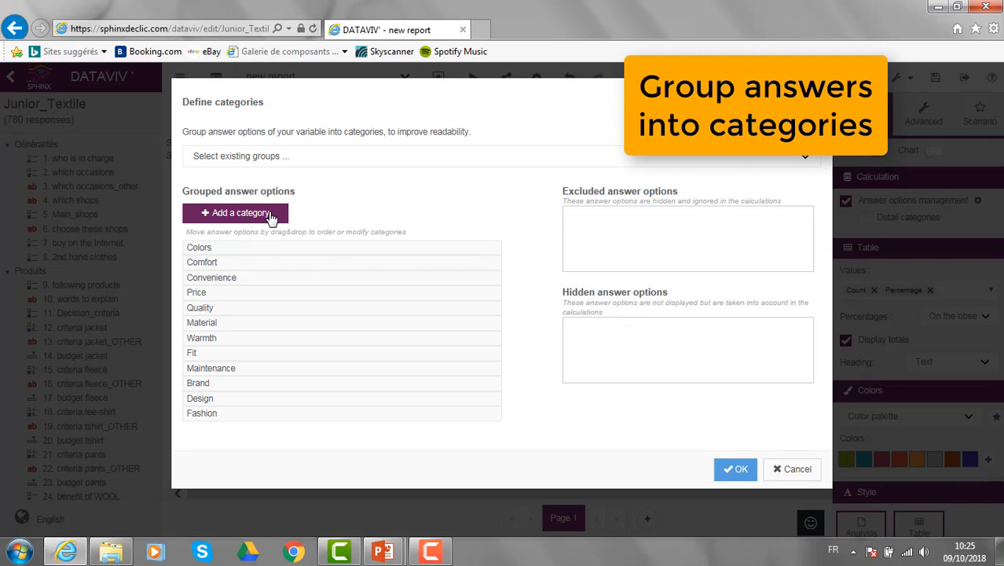
pyautogui.click(235, 212)
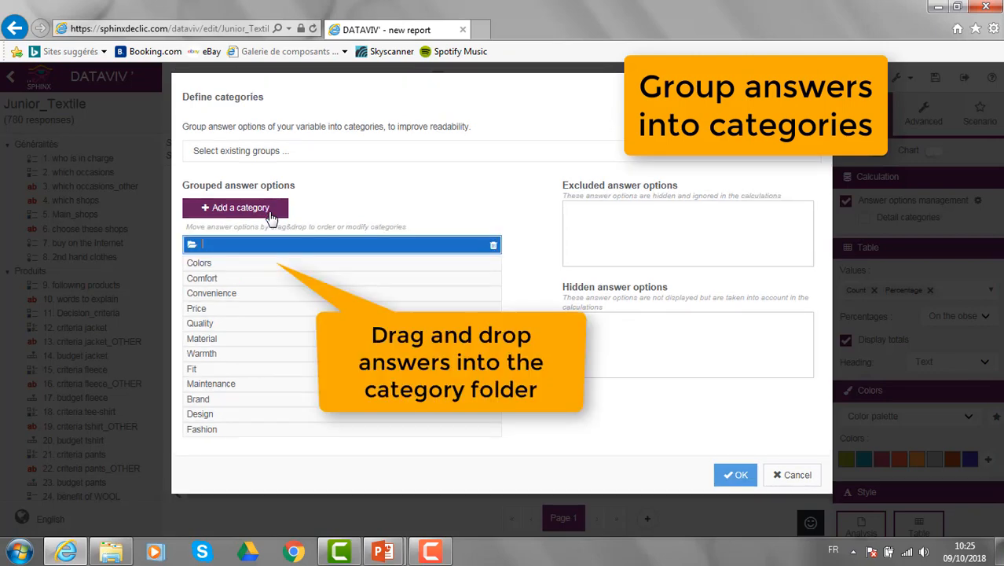
pyautogui.write('Look')
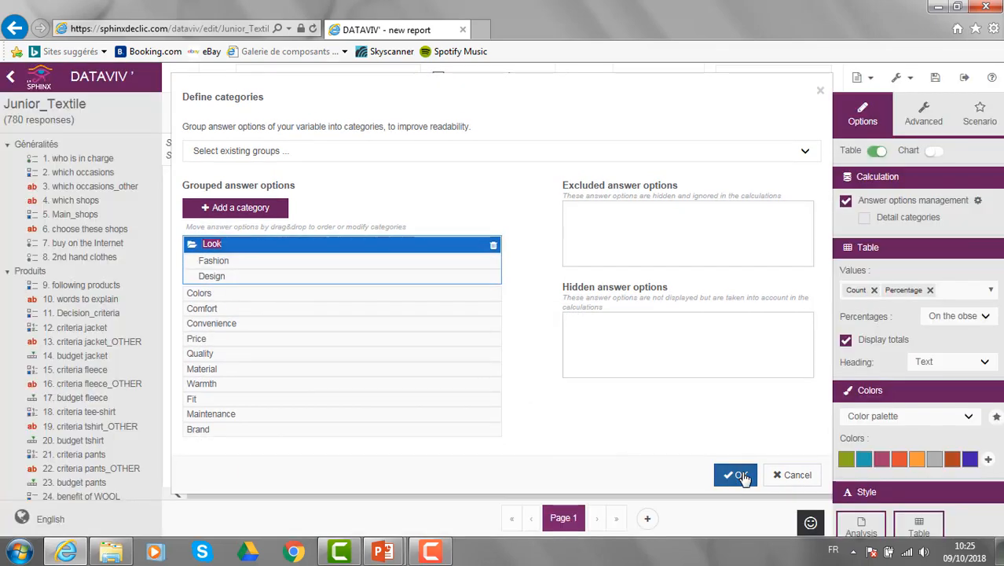
pyautogui.click(735, 474)
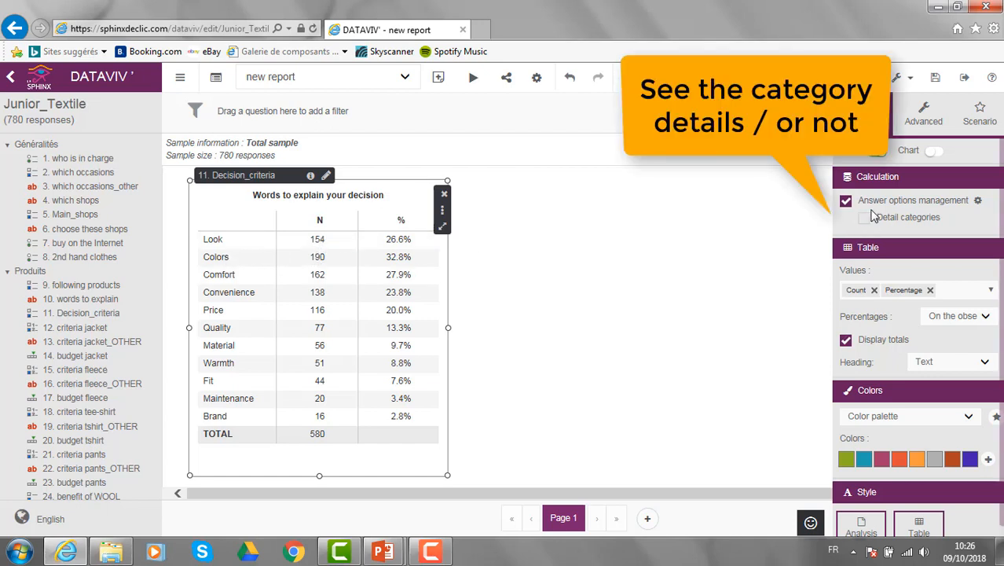
pyautogui.click(864, 217)
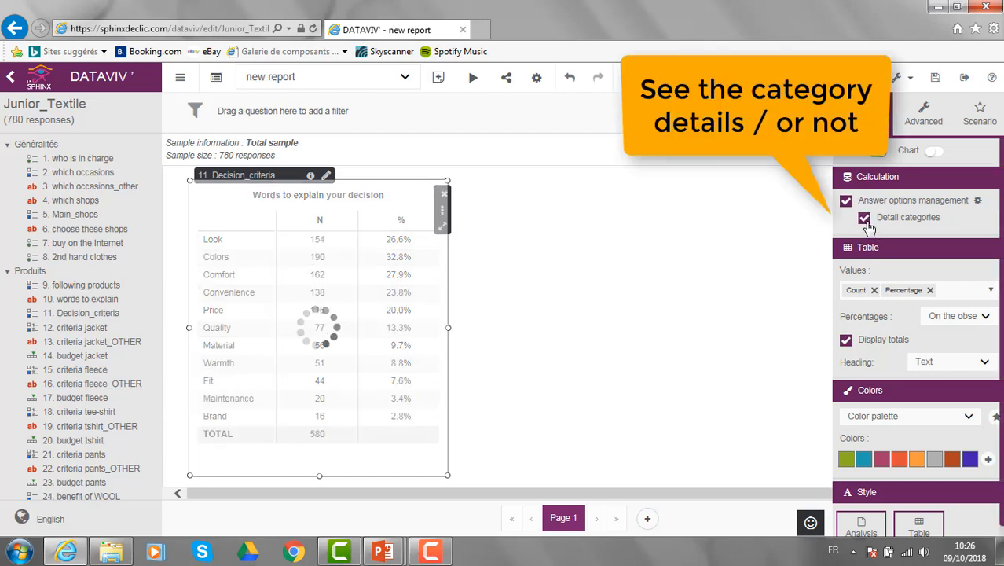
pyautogui.click(864, 217)
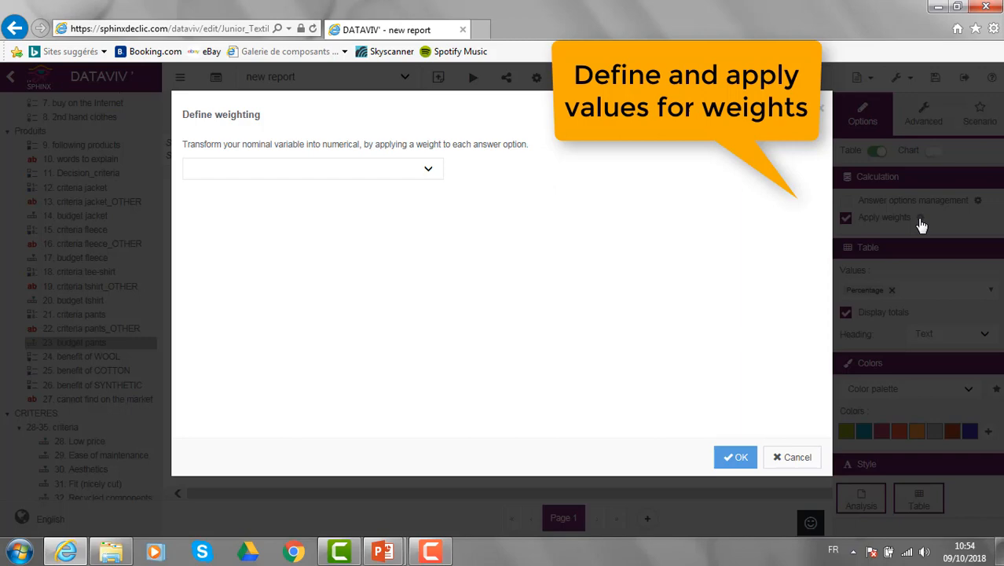
# Add mean and standard deviation as descriptive parameters to the budget pants results.
pyautogui.click(311, 169)
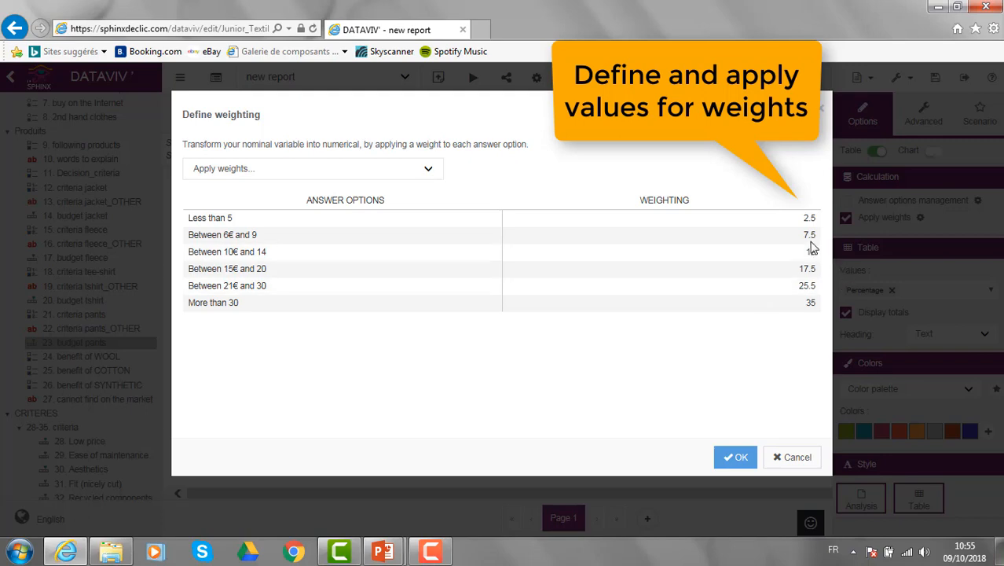
pyautogui.click(735, 456)
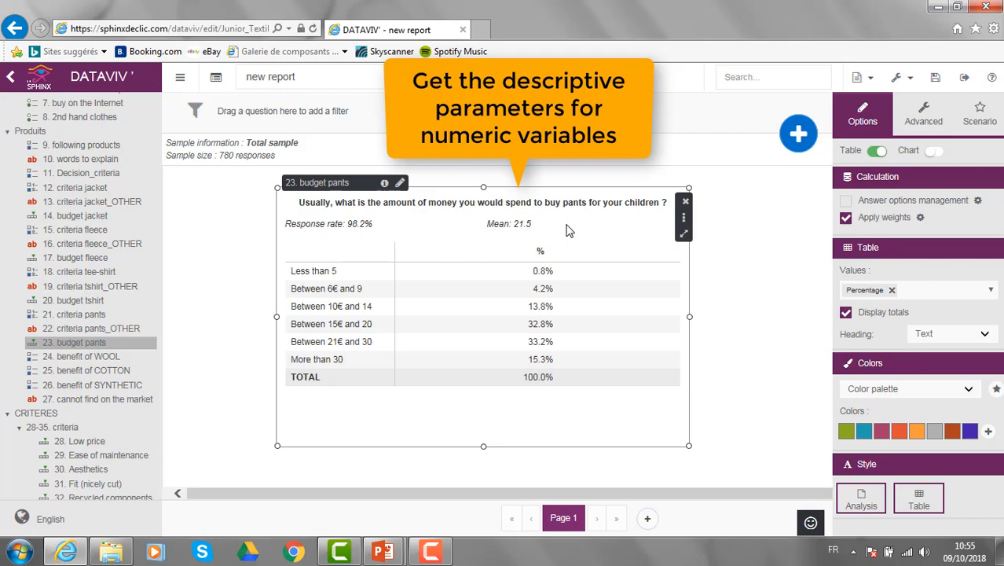
pyautogui.click(924, 114)
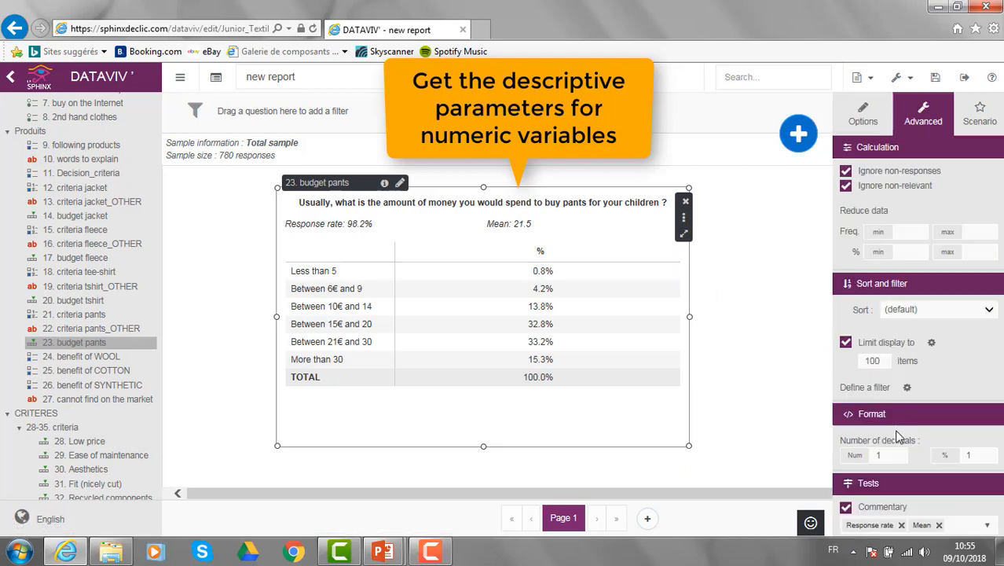
pyautogui.scroll(-3)
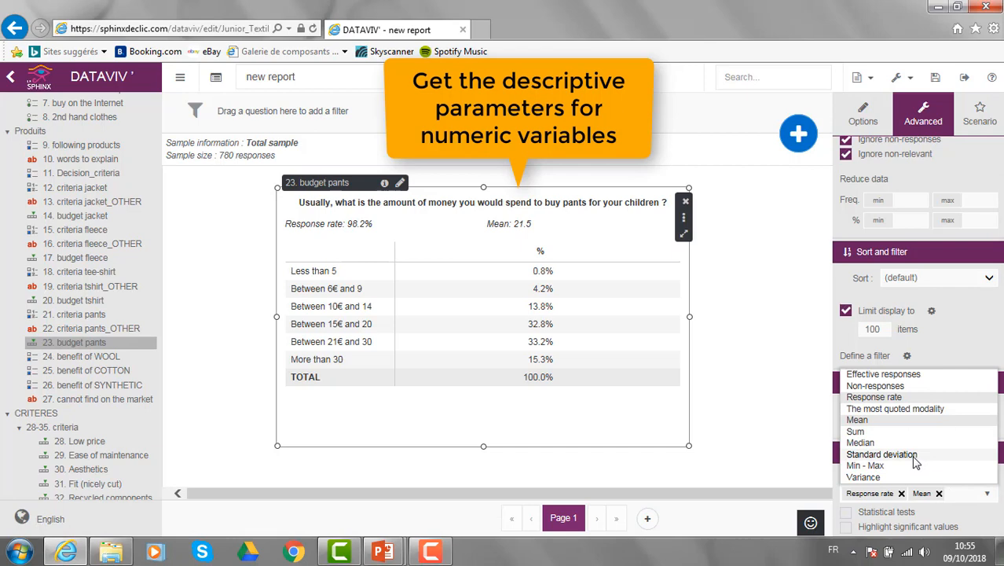
pyautogui.click(882, 454)
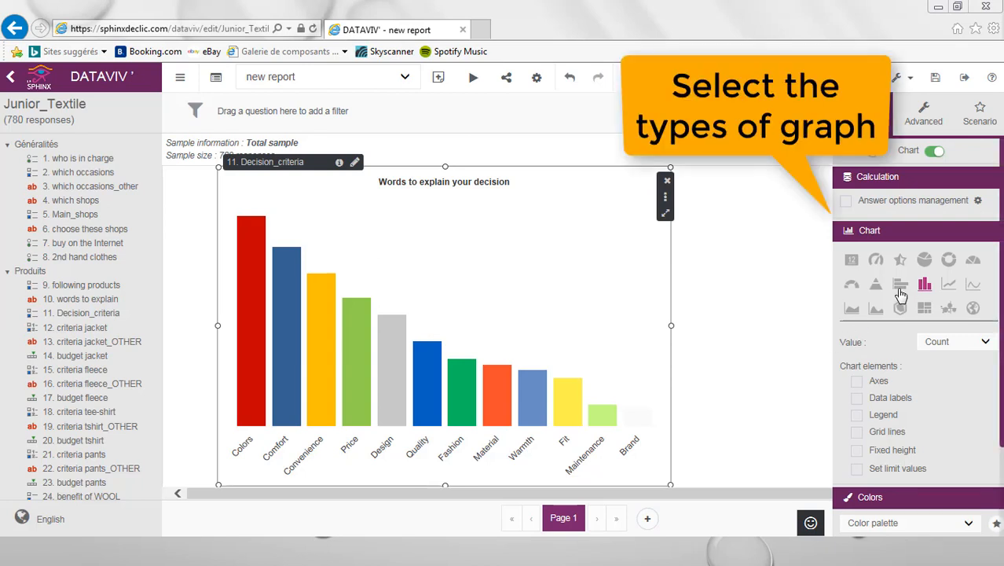
# Make the Decision_criteria chart horizontal bars with count data labels and no legend.
pyautogui.click(900, 284)
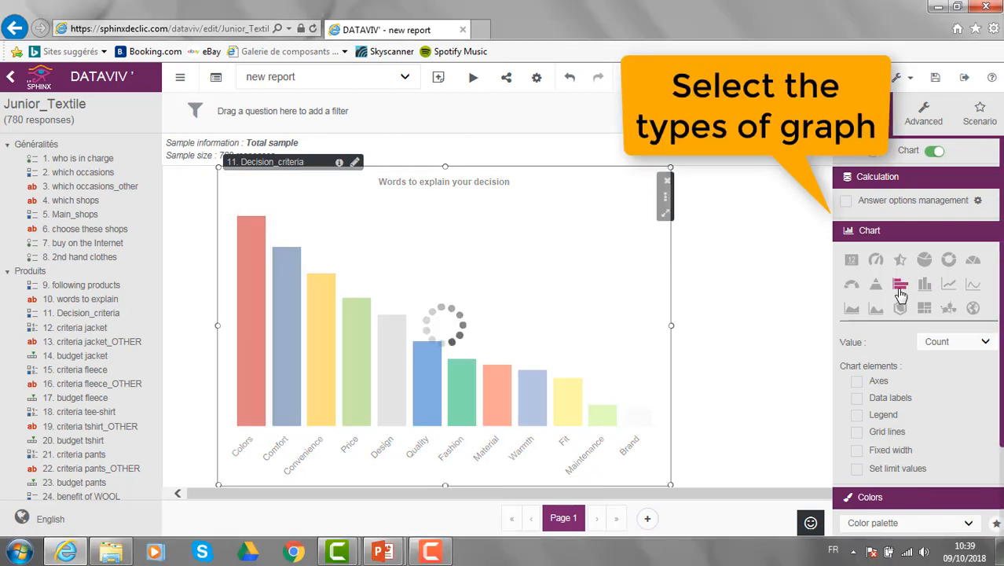
pyautogui.click(900, 283)
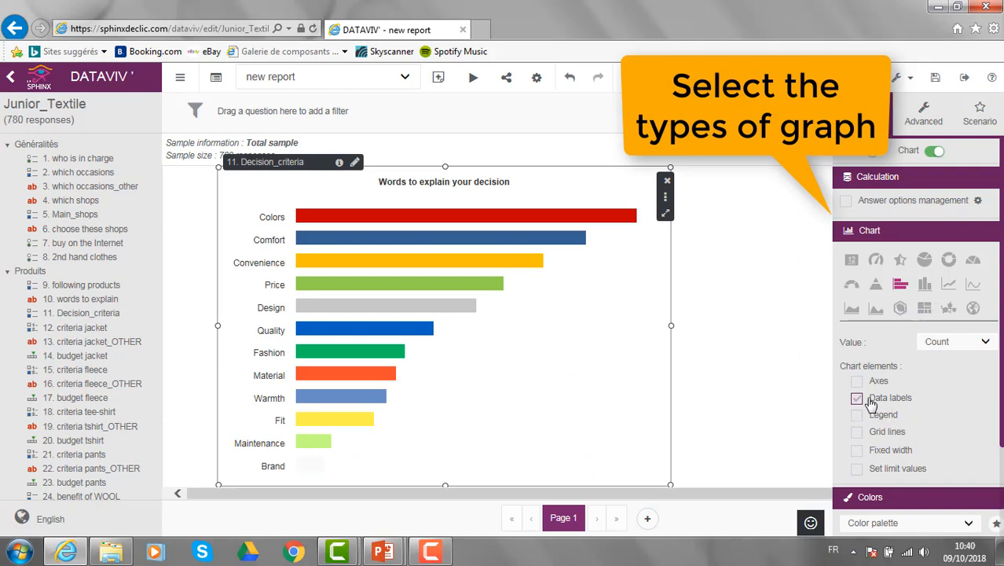
pyautogui.click(857, 397)
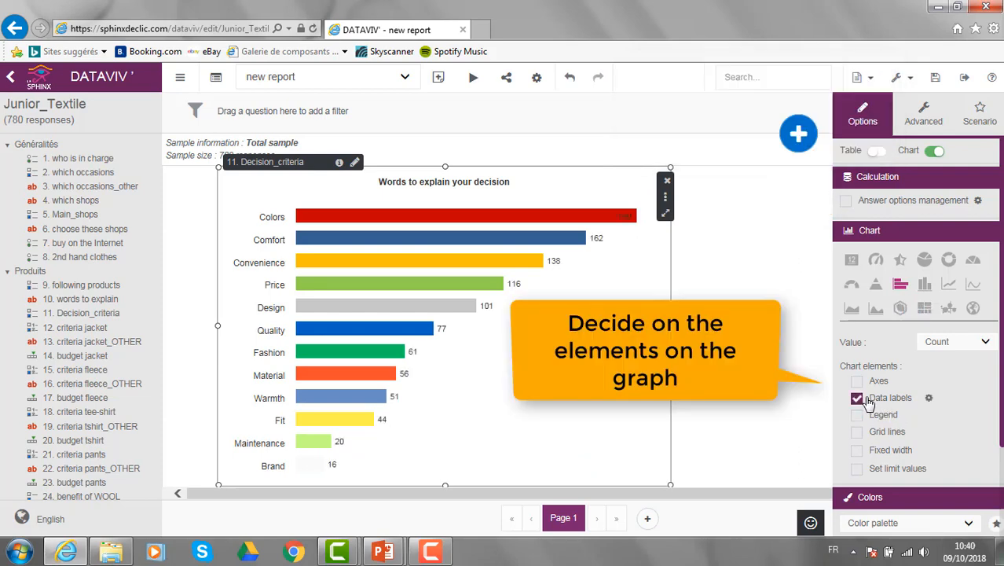
pyautogui.click(858, 415)
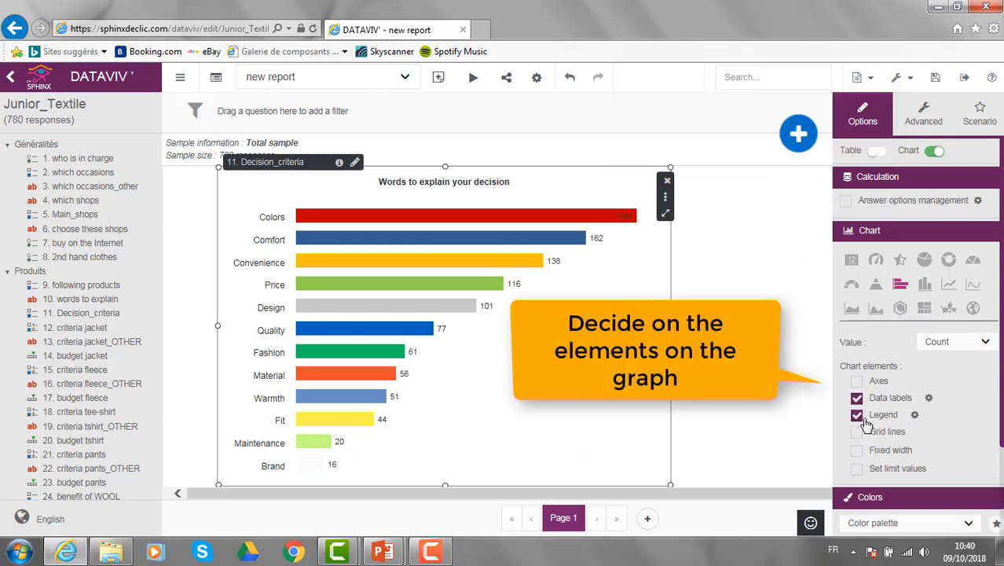
pyautogui.click(856, 415)
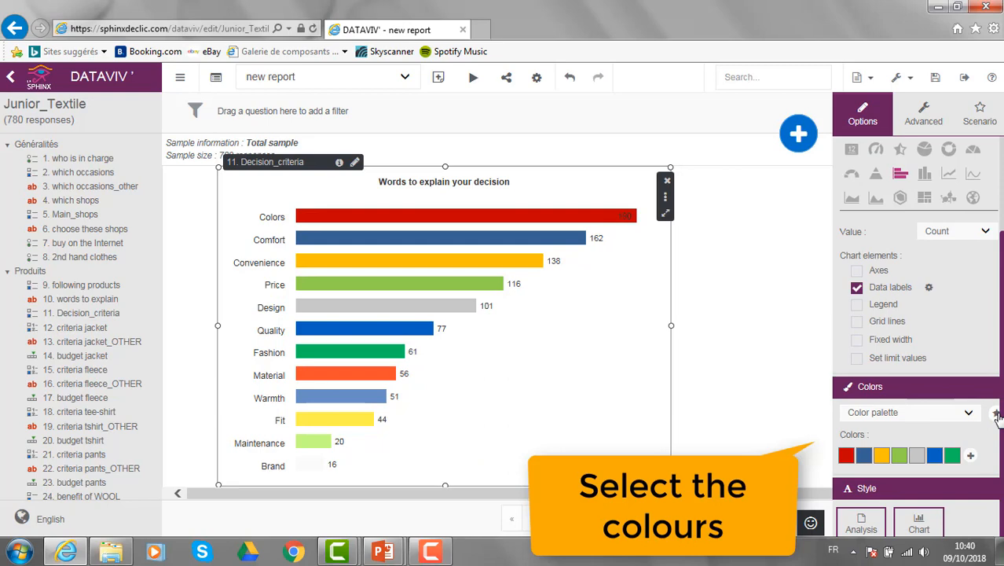
# Apply a predefined colour theme and show budget pants as a mean-based gauge graph.
pyautogui.click(968, 411)
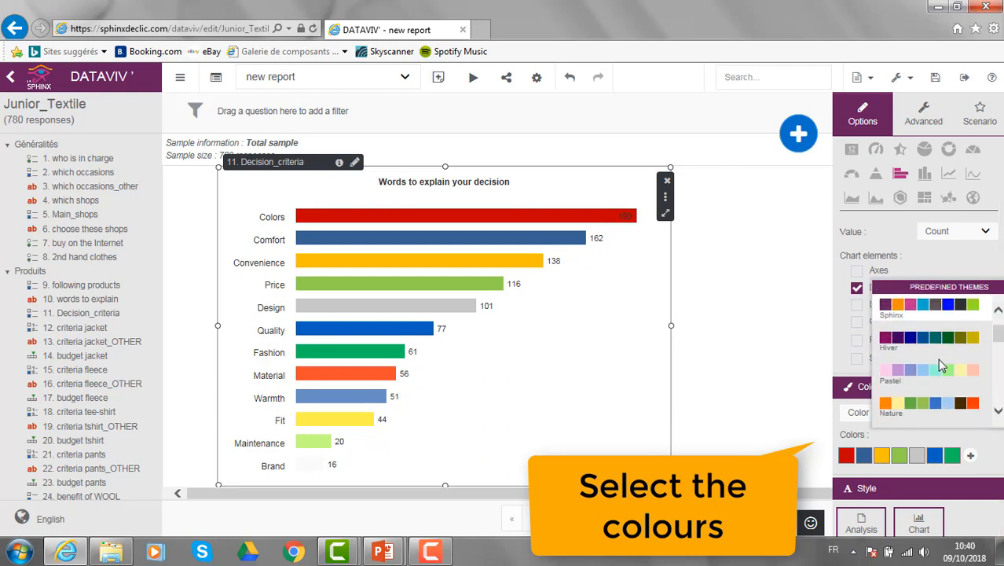
pyautogui.scroll(-3)
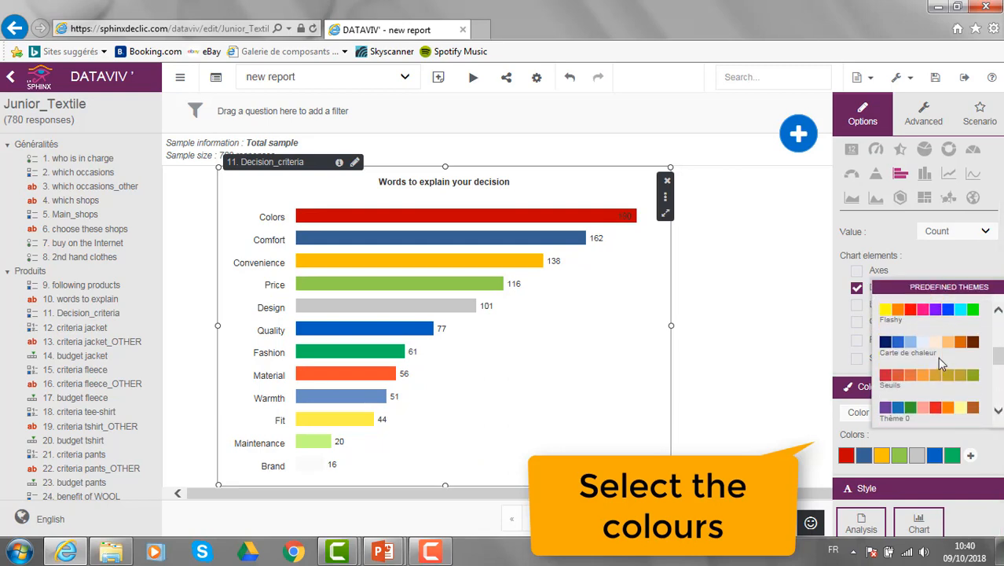
pyautogui.click(908, 340)
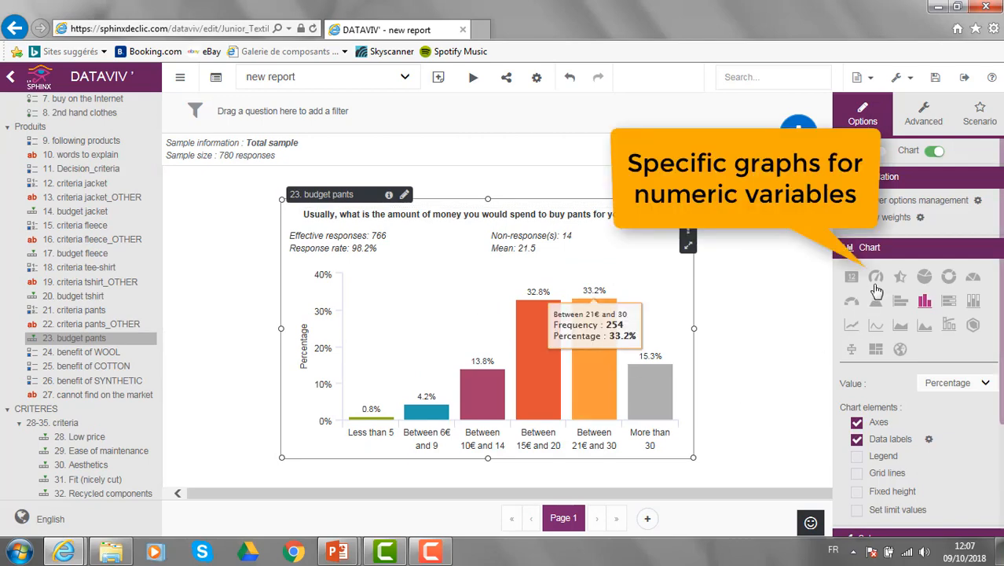
pyautogui.click(875, 277)
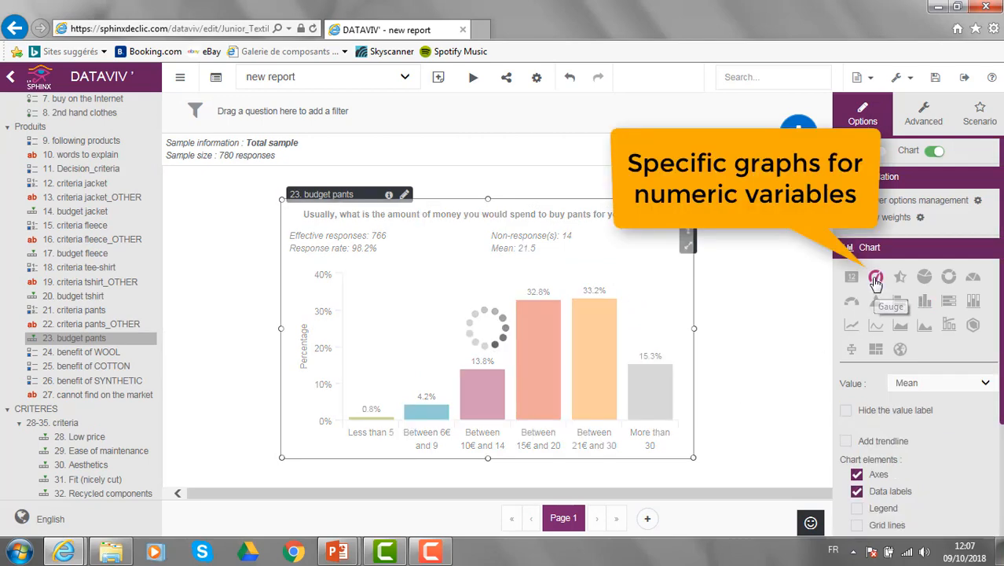
pyautogui.click(875, 277)
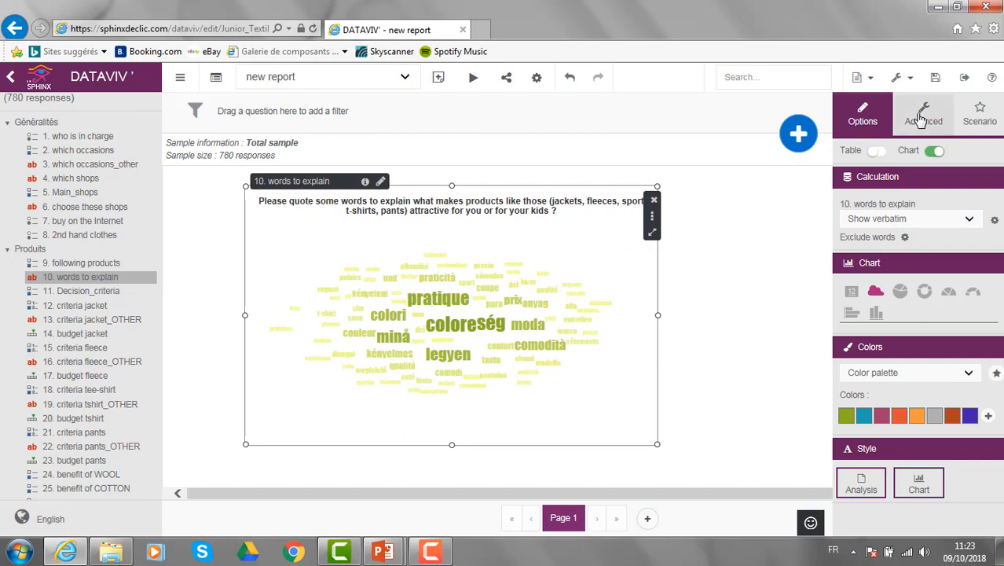
# Limit the word cloud to 50 words and filter respondents to Country = France.
pyautogui.click(924, 113)
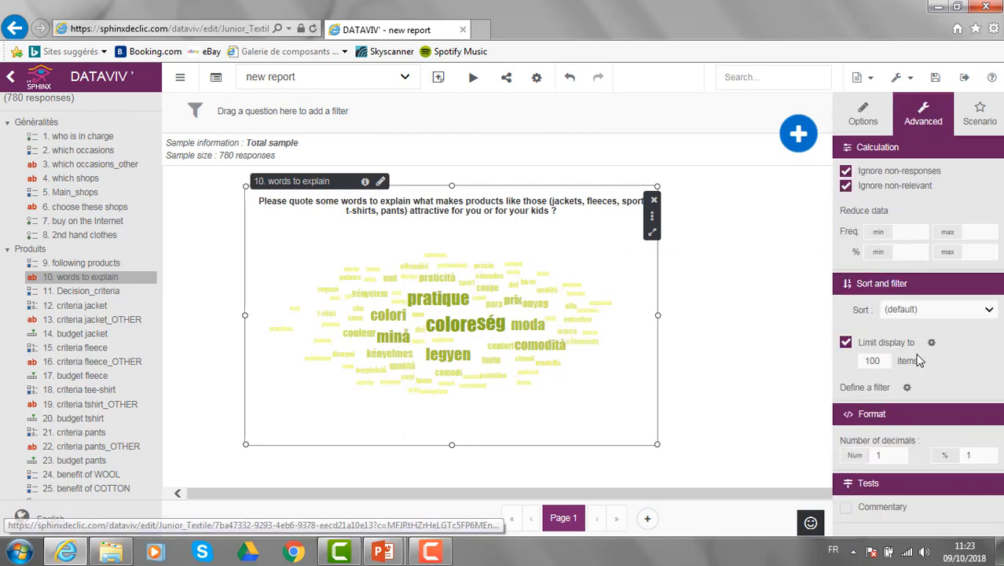
pyautogui.click(872, 360)
pyautogui.write('50')
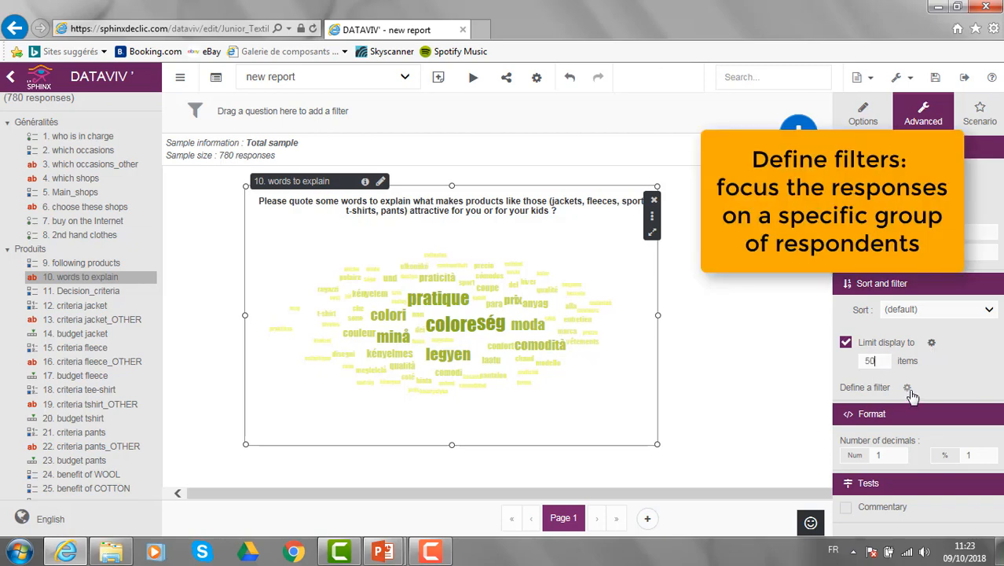
pyautogui.click(907, 386)
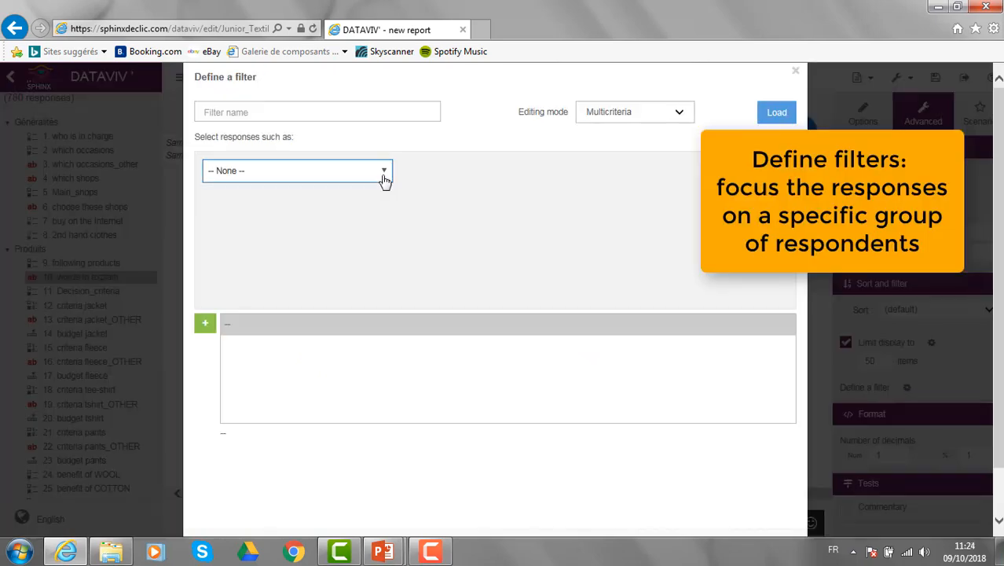
pyautogui.click(297, 170)
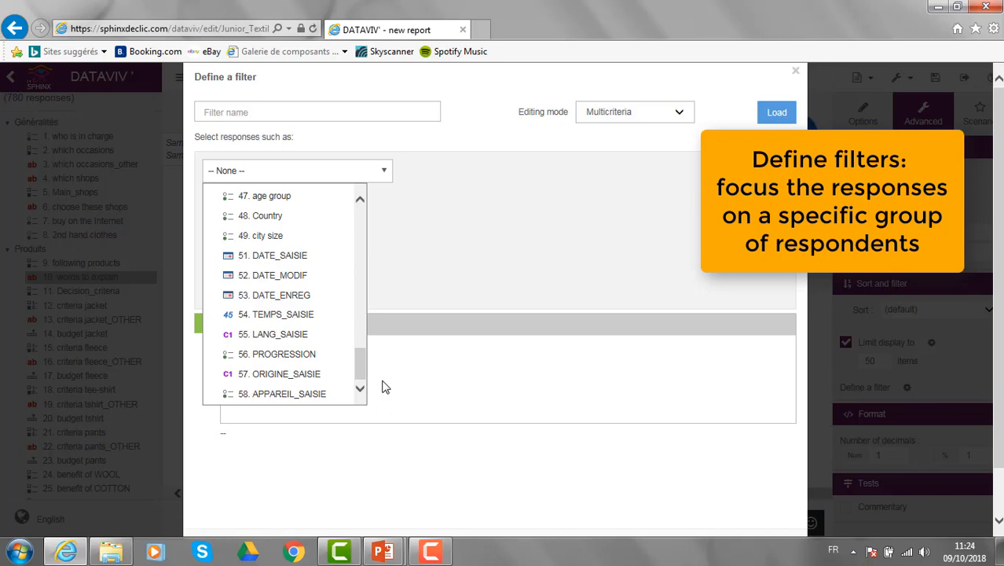
pyautogui.click(267, 215)
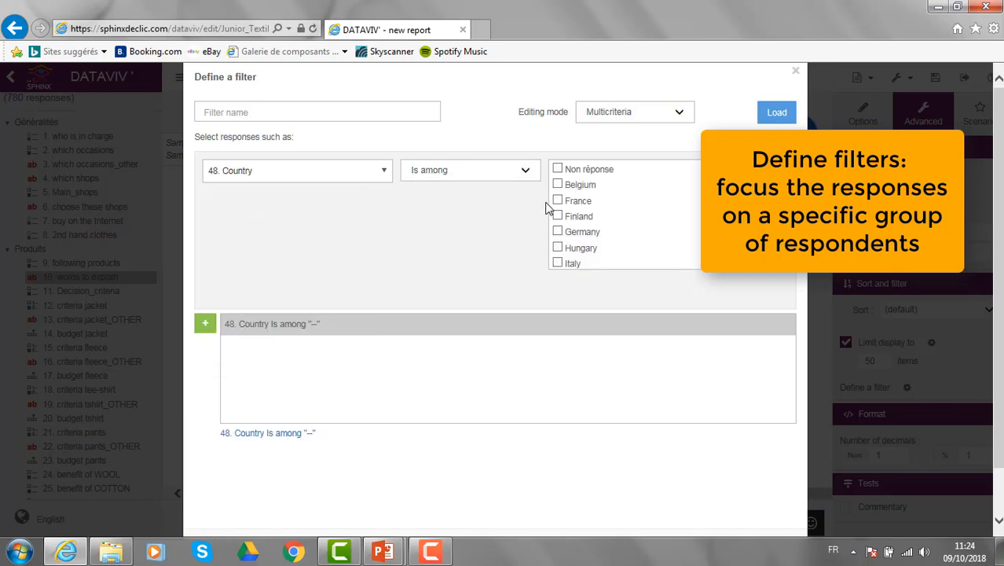
pyautogui.click(556, 201)
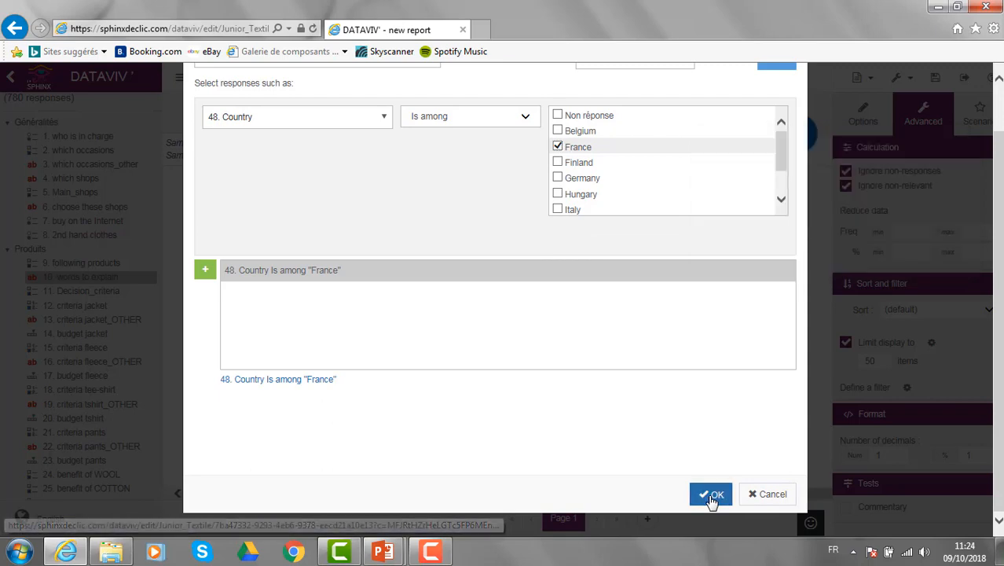
pyautogui.click(710, 494)
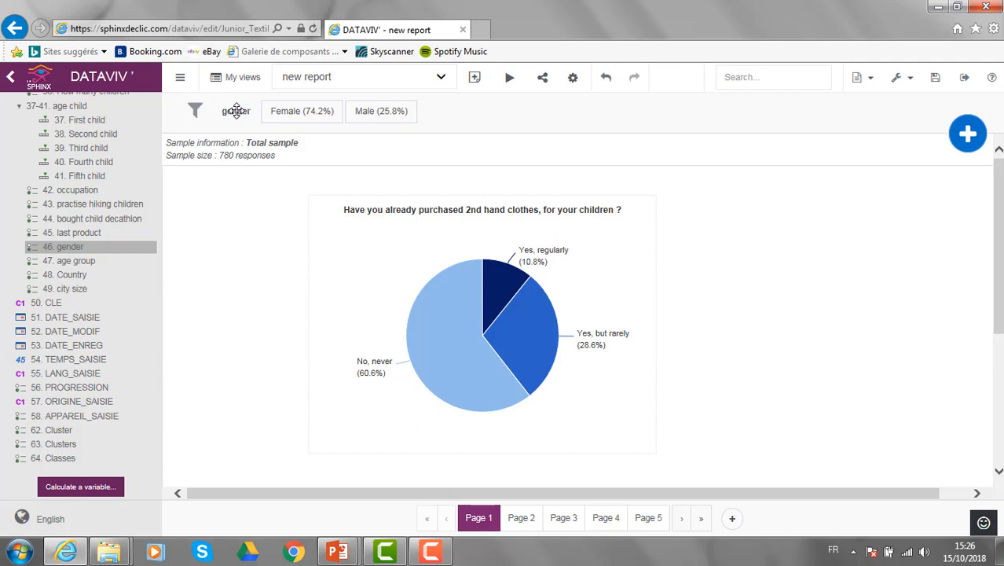
pyautogui.moveTo(235, 110)
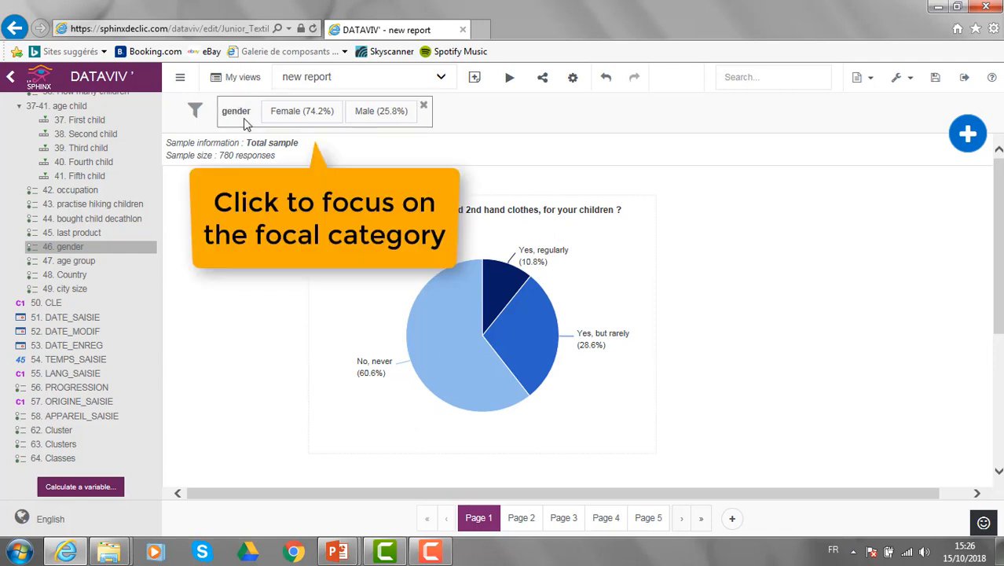
# Filter the report by Female in the gender bar, then switch the filter to Male.
pyautogui.click(302, 110)
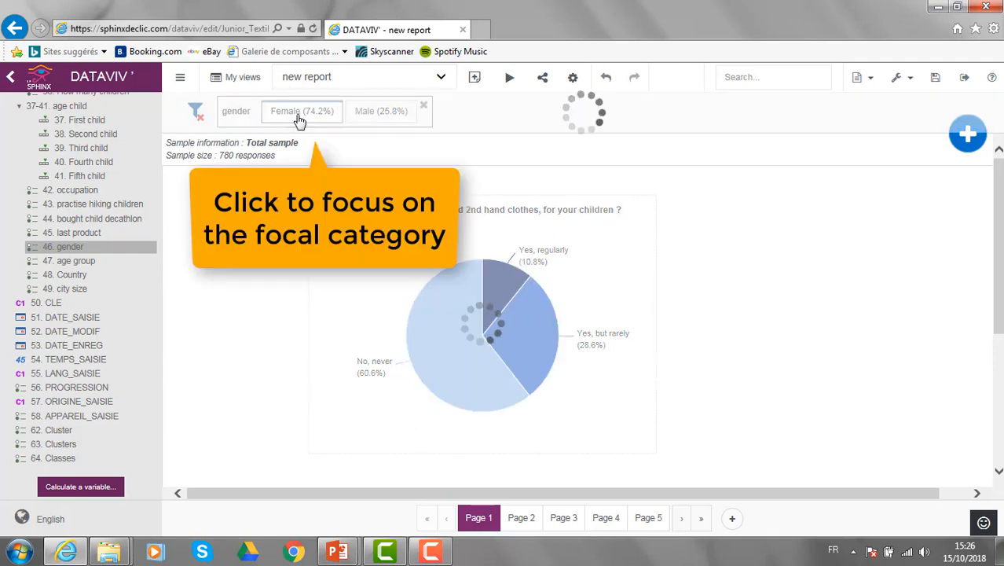
pyautogui.click(302, 110)
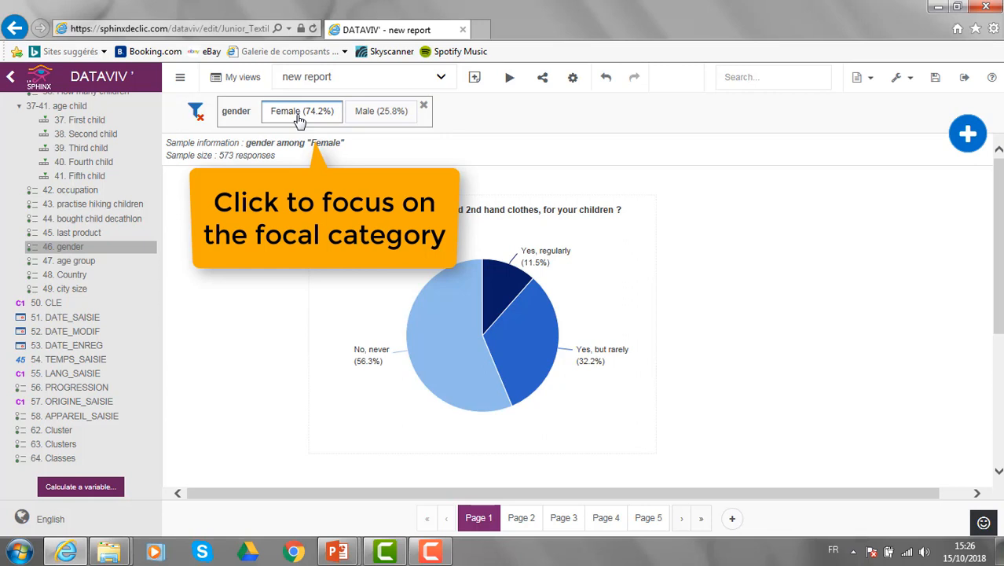
pyautogui.click(380, 110)
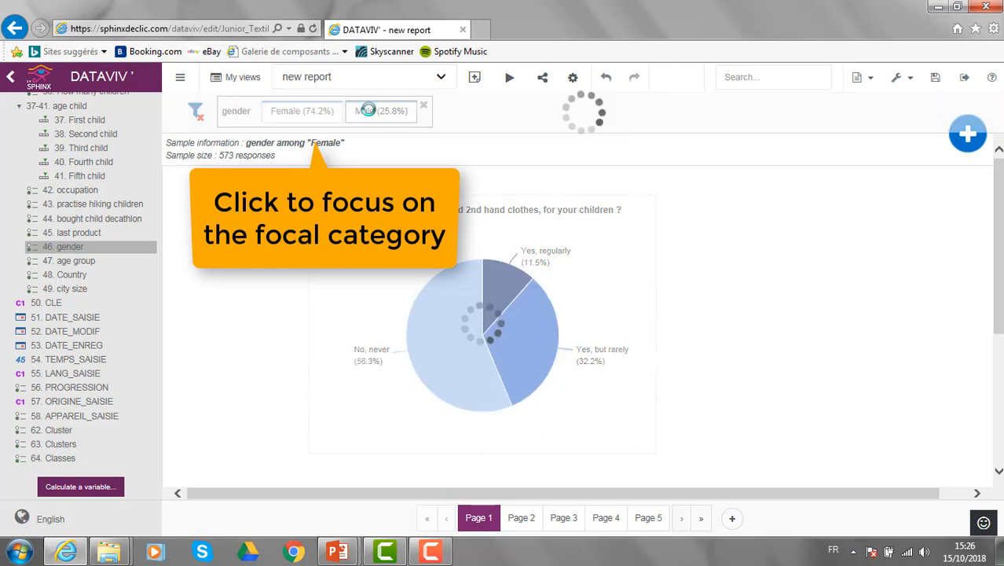
pyautogui.click(380, 110)
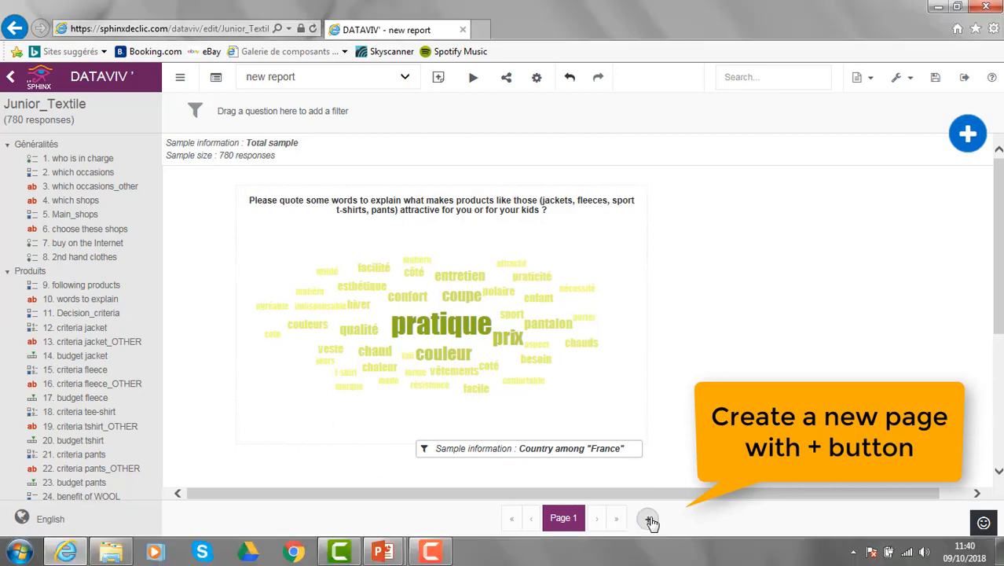
# Add a new report page and enable the Table option so the crosstab shows percentages.
pyautogui.click(650, 522)
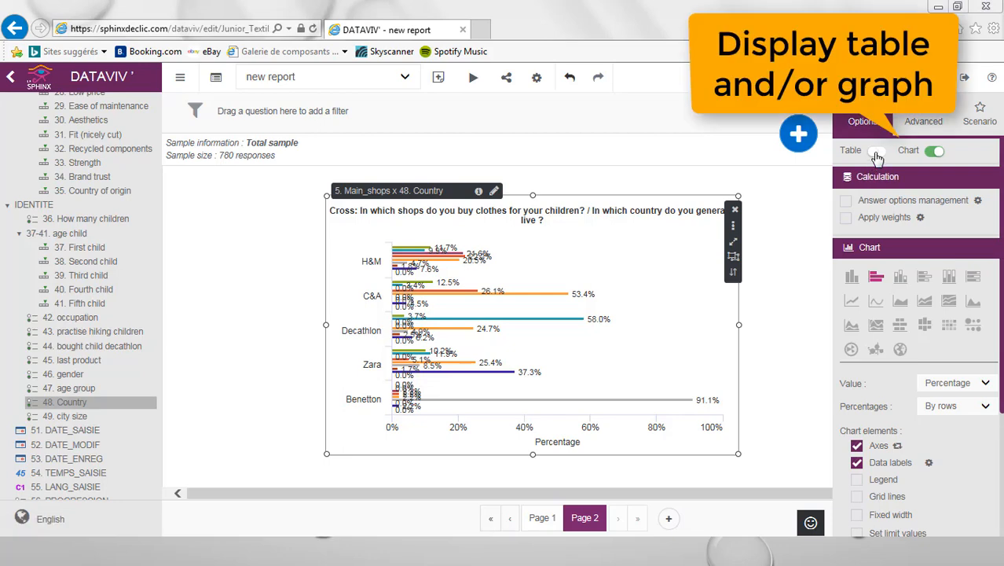
pyautogui.click(880, 151)
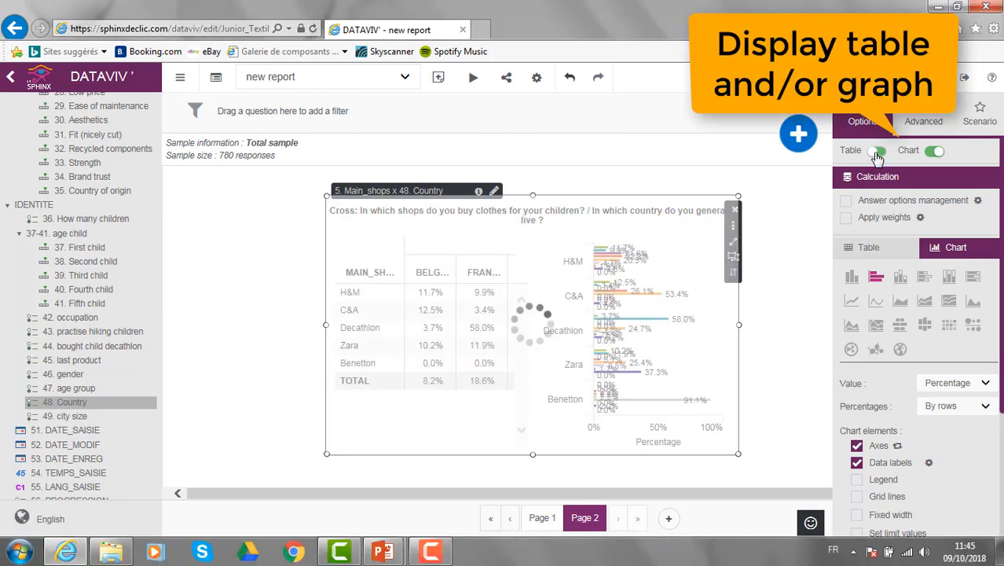
pyautogui.click(877, 151)
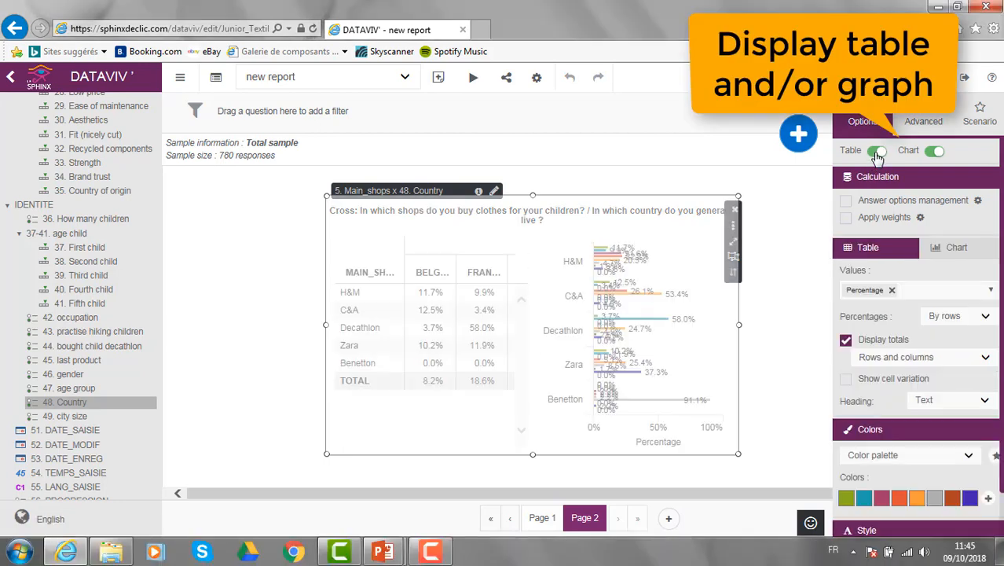
pyautogui.click(877, 151)
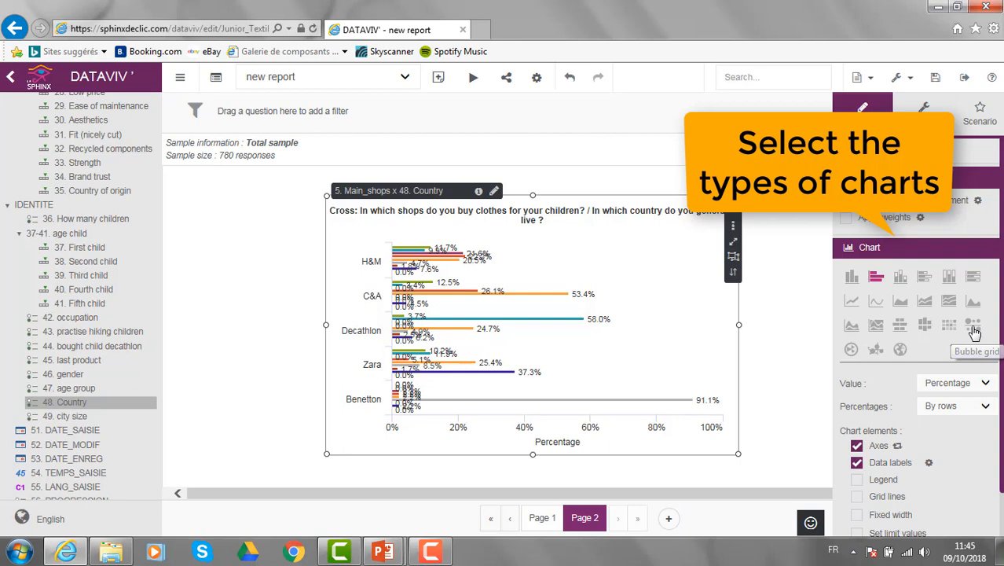
# Switch the crosstab to a Bubble grid and enable Statistical tests in the Advanced settings.
pyautogui.click(972, 323)
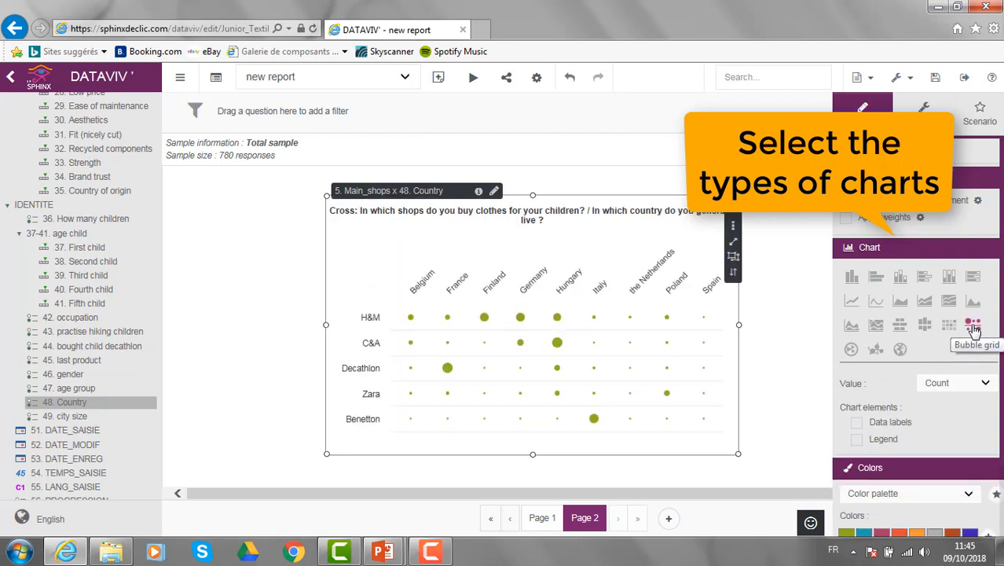
pyautogui.click(924, 110)
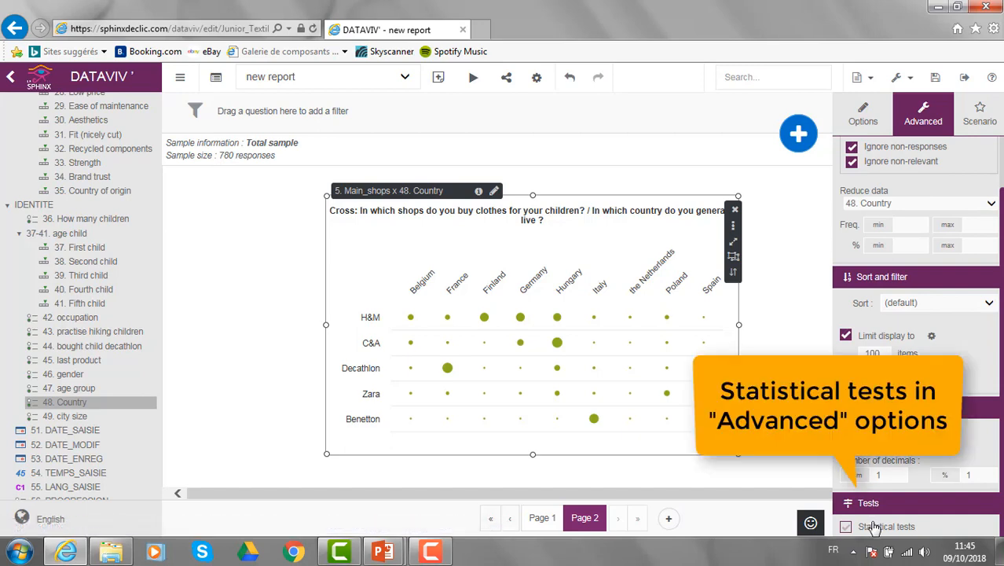
pyautogui.click(845, 526)
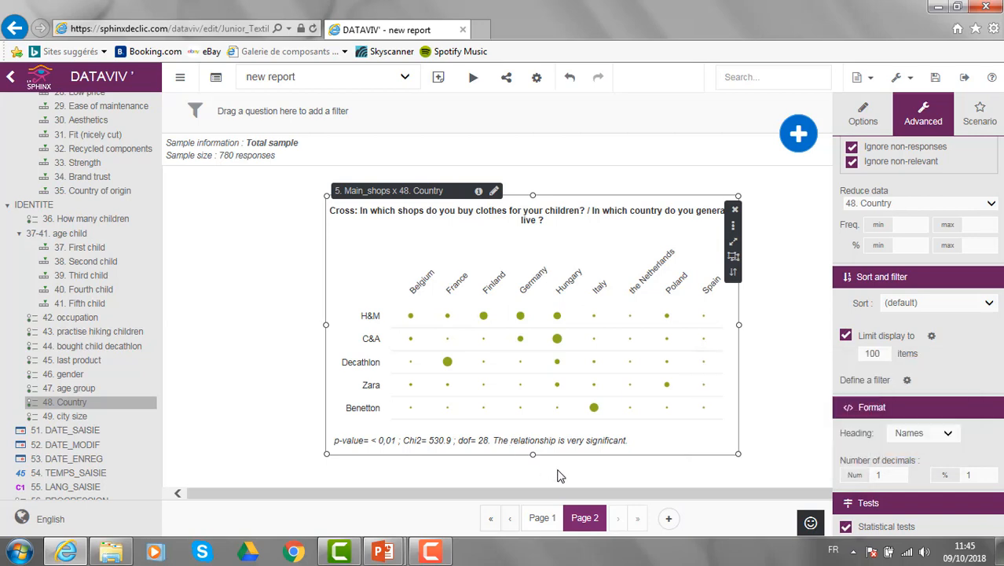
pyautogui.moveTo(553, 479)
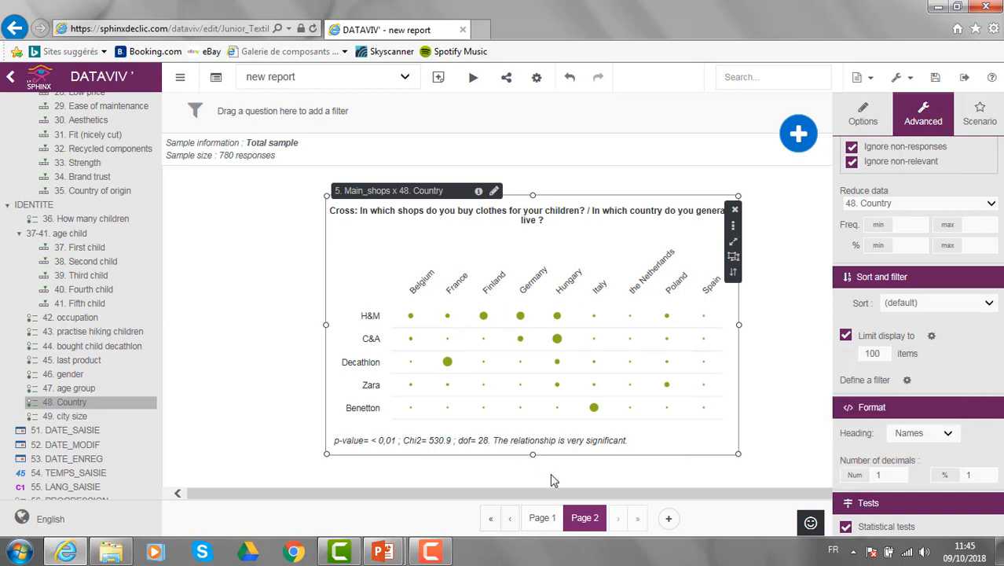
pyautogui.click(798, 133)
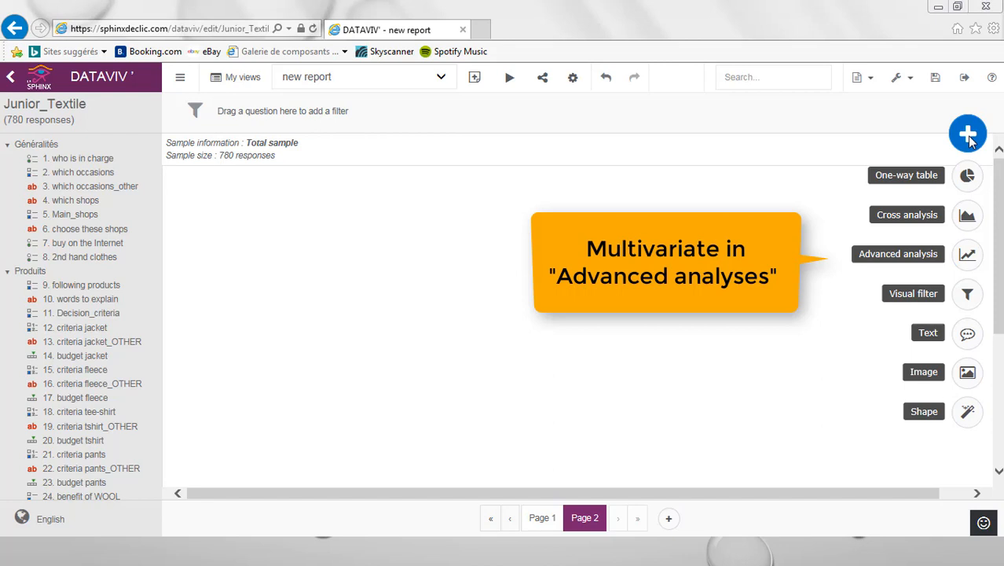
pyautogui.moveTo(972, 170)
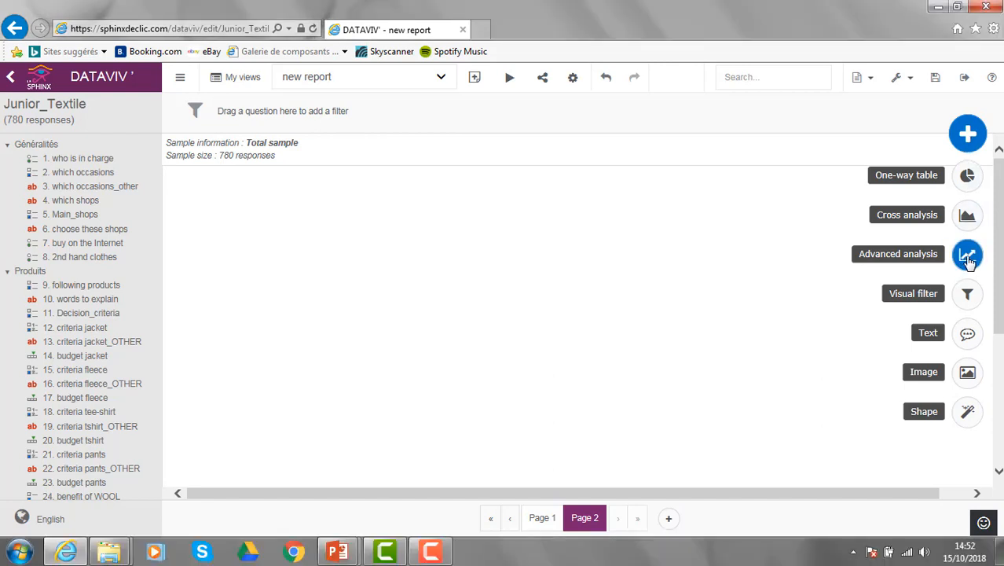
# Start a Correspondence Factorial Analysis from the Advanced analysis gallery.
pyautogui.click(968, 254)
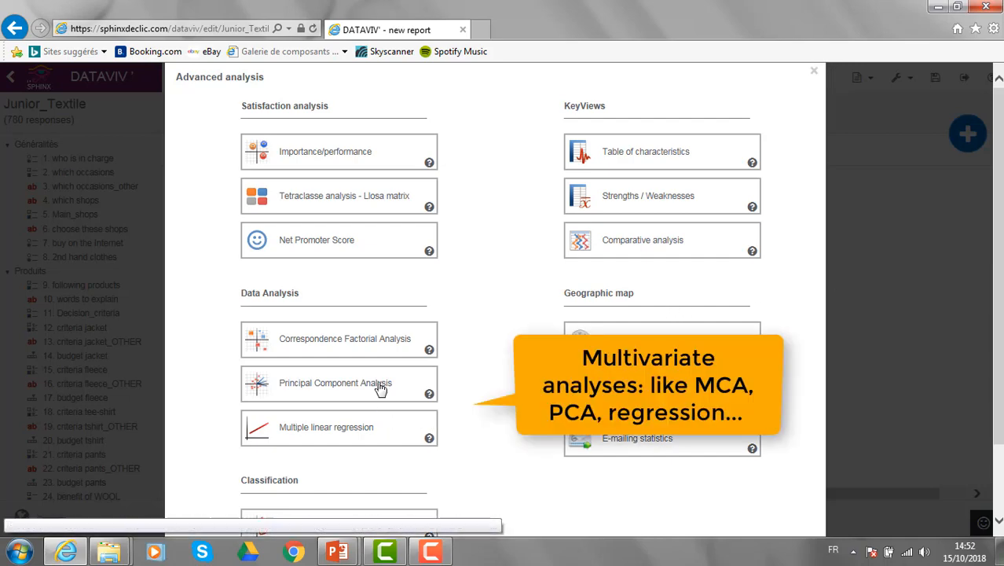
pyautogui.moveTo(375, 432)
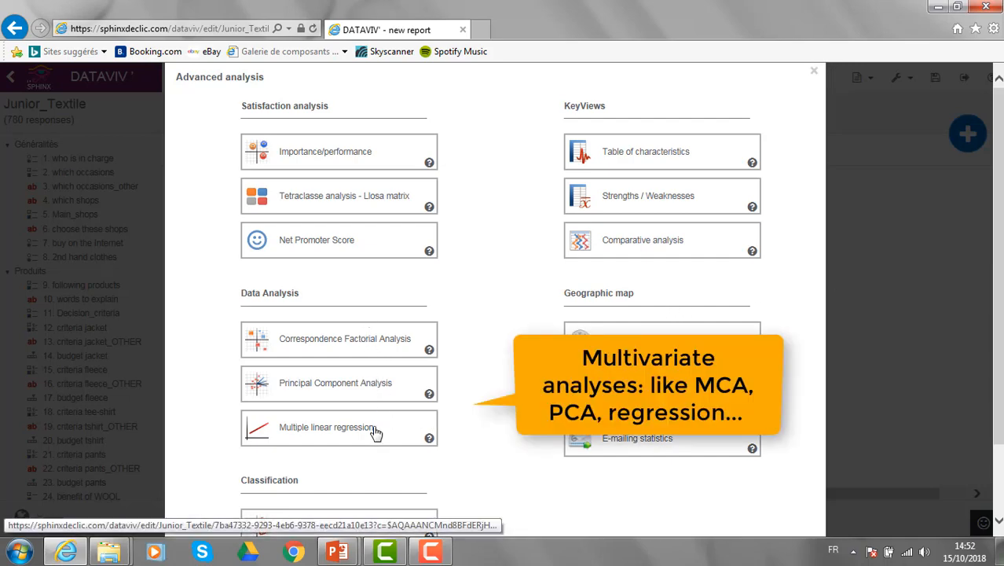
pyautogui.click(344, 338)
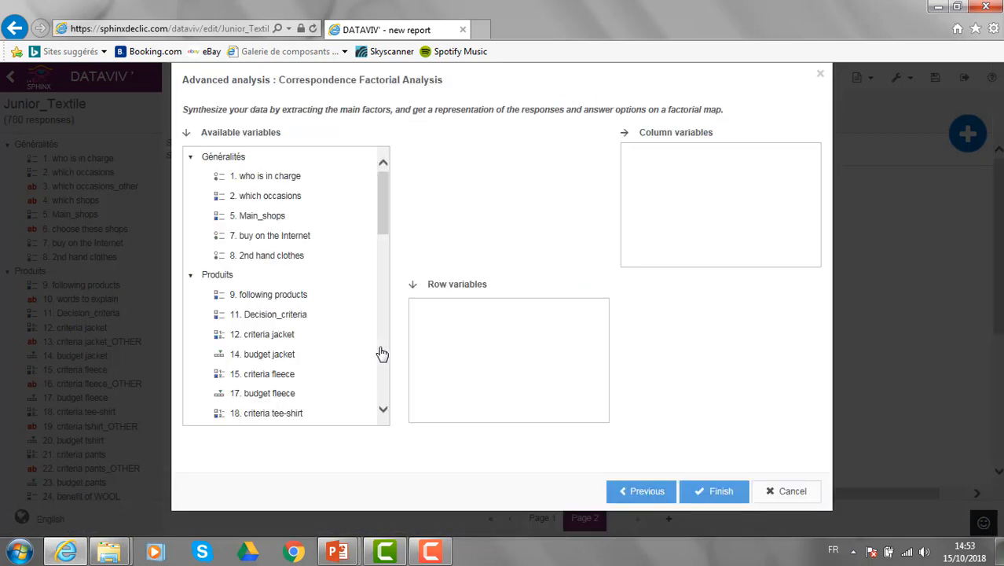
pyautogui.scroll(-3)
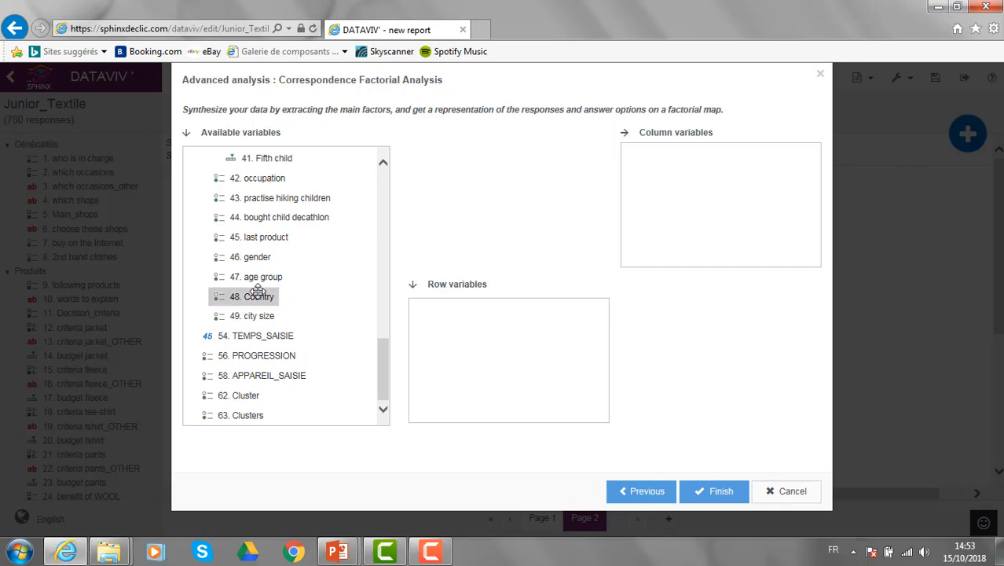
# Set Country as column variable and Main_shops and which occasions as row variables, then Finish.
pyautogui.moveTo(251, 296); pyautogui.dragTo(720, 154)
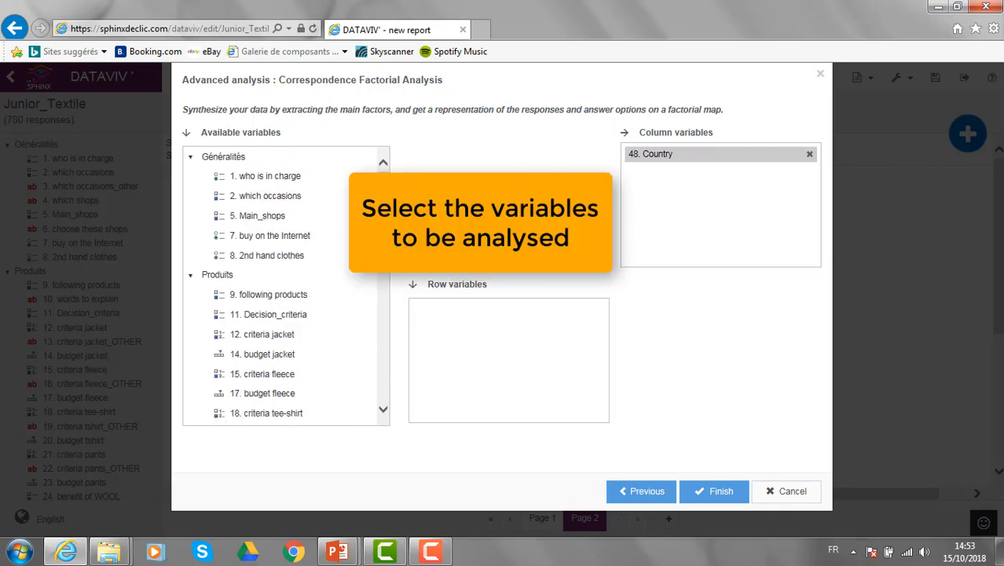
pyautogui.moveTo(256, 215); pyautogui.dragTo(440, 316)
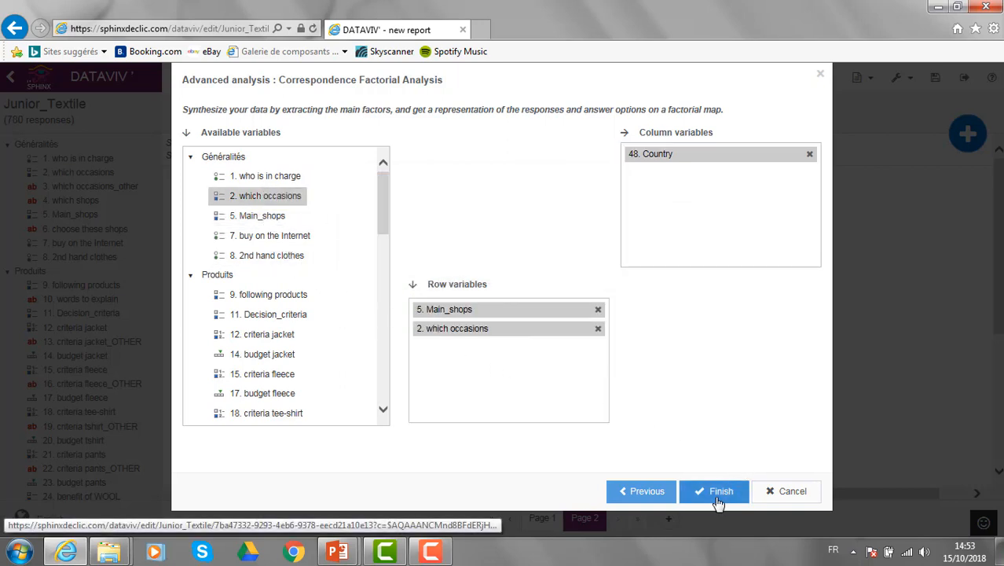
pyautogui.click(715, 491)
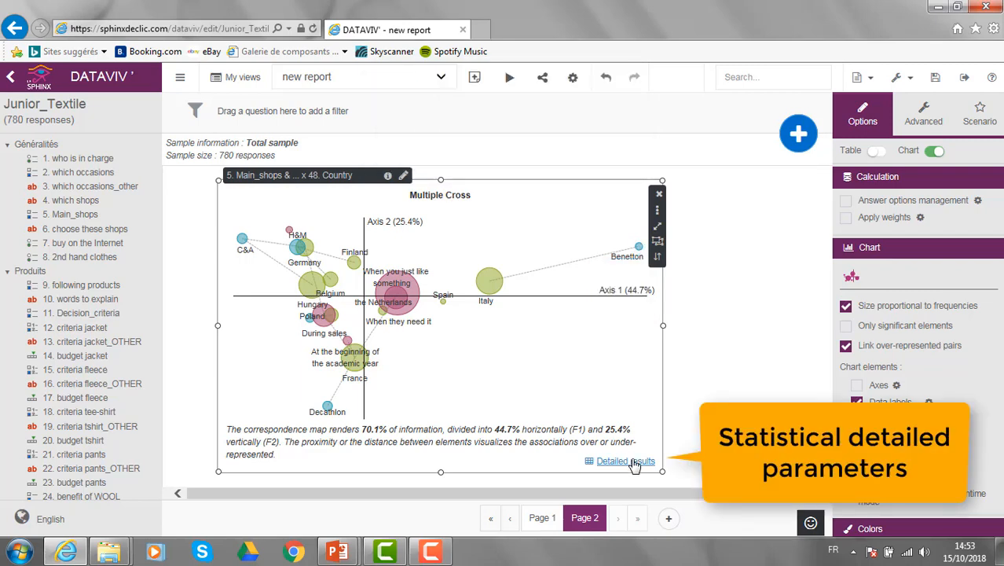
pyautogui.click(616, 462)
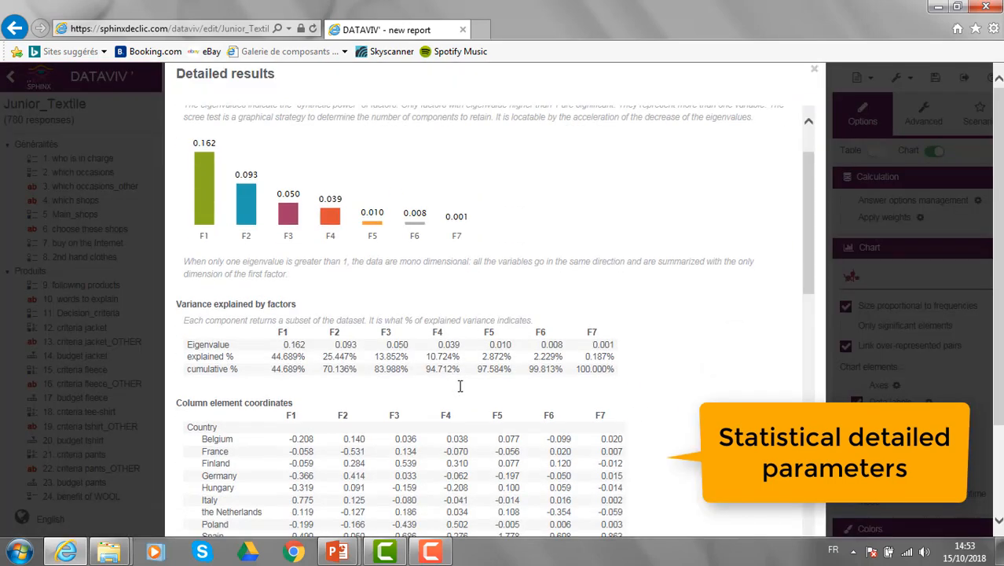
pyautogui.scroll(-3)
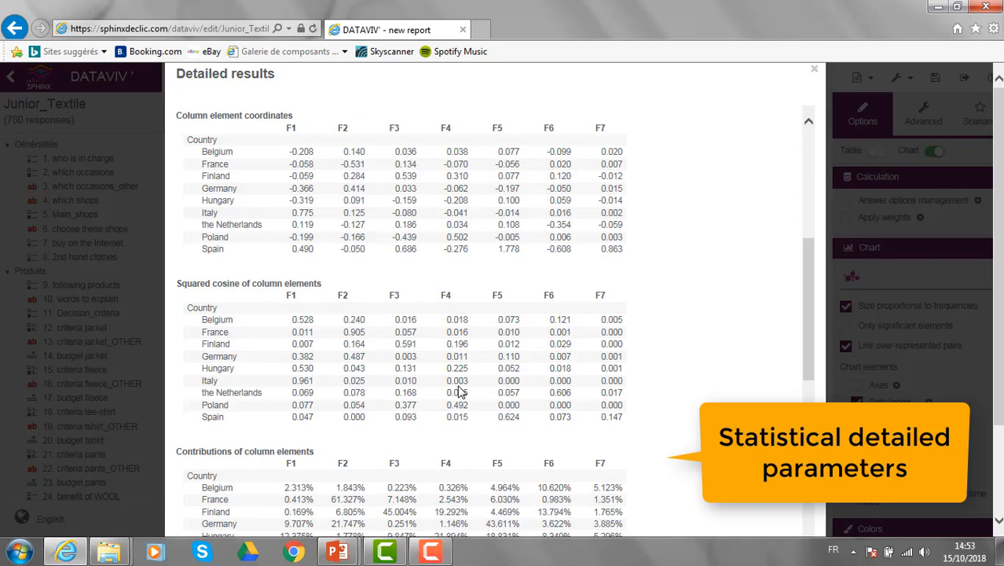
pyautogui.scroll(-3)
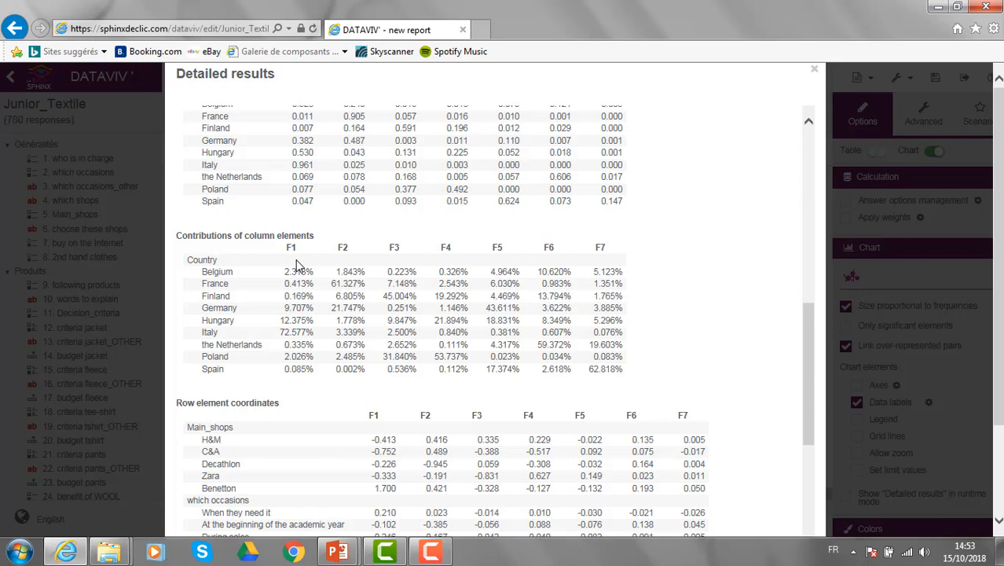
pyautogui.click(924, 113)
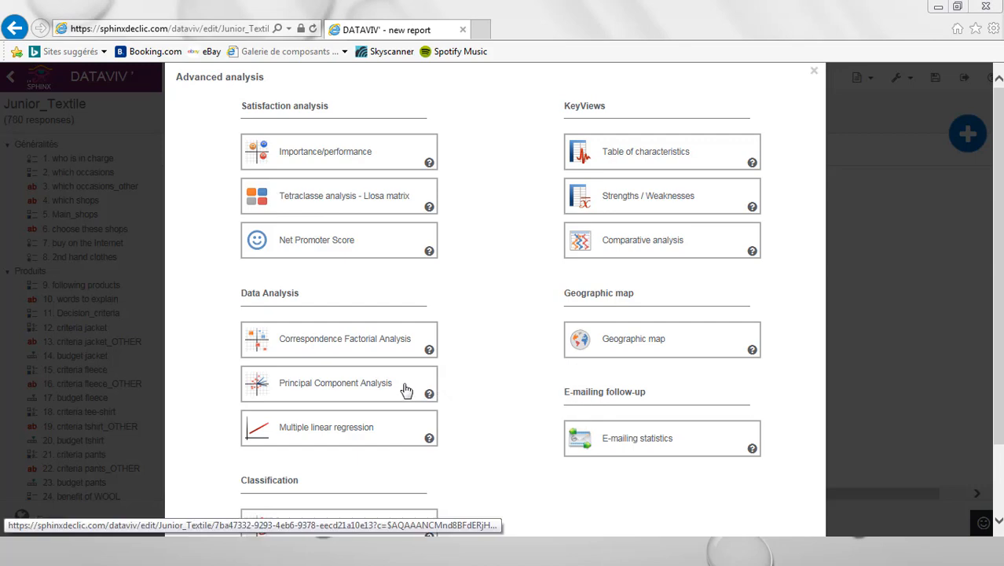
# Start a Principal Component Analysis with the criteria 28-35 group as variables to analyze.
pyautogui.click(337, 384)
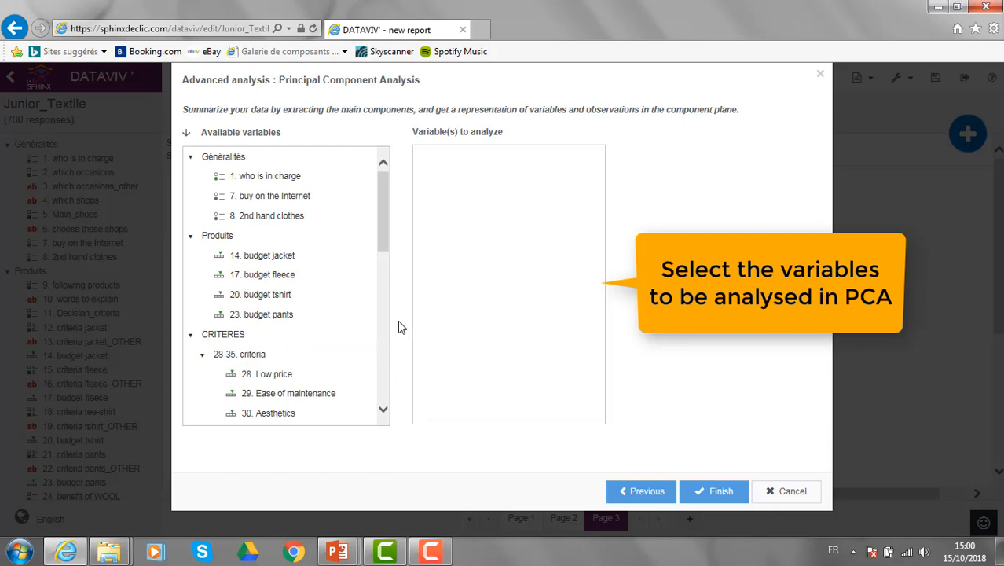
pyautogui.scroll(-3)
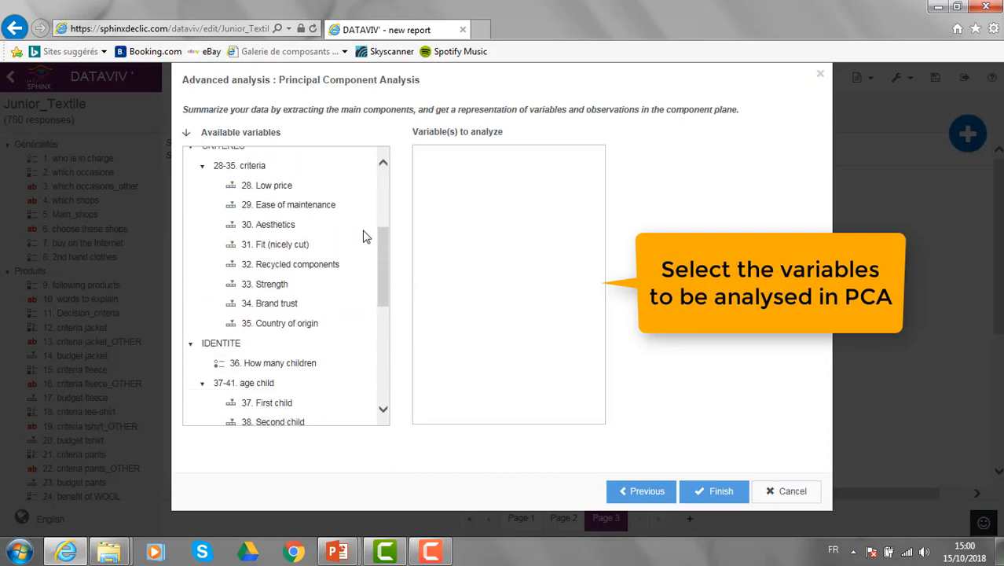
pyautogui.moveTo(239, 165); pyautogui.dragTo(463, 155)
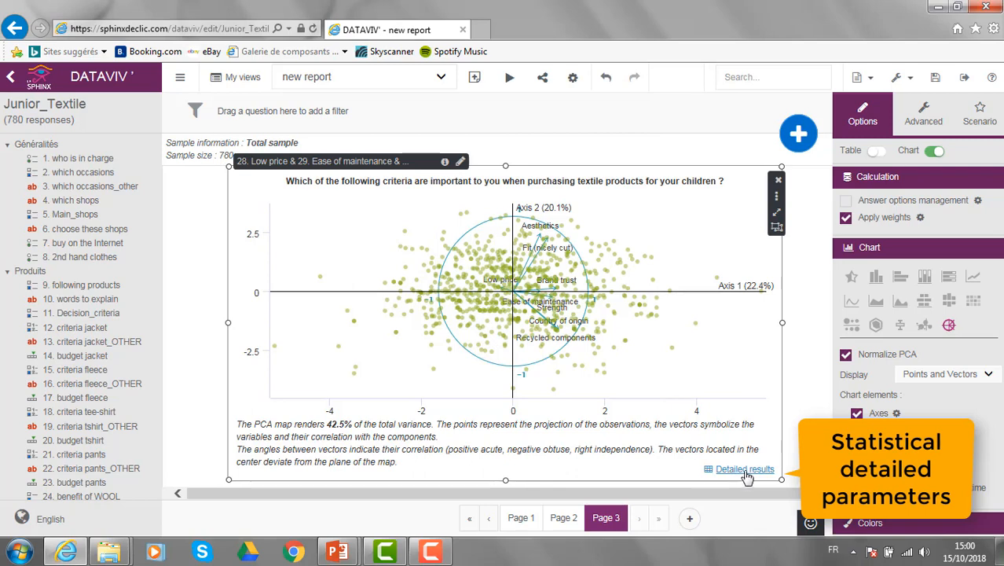
# Review the PCA's detailed results, scrolling through eigenvalue and correlation tables.
pyautogui.click(745, 468)
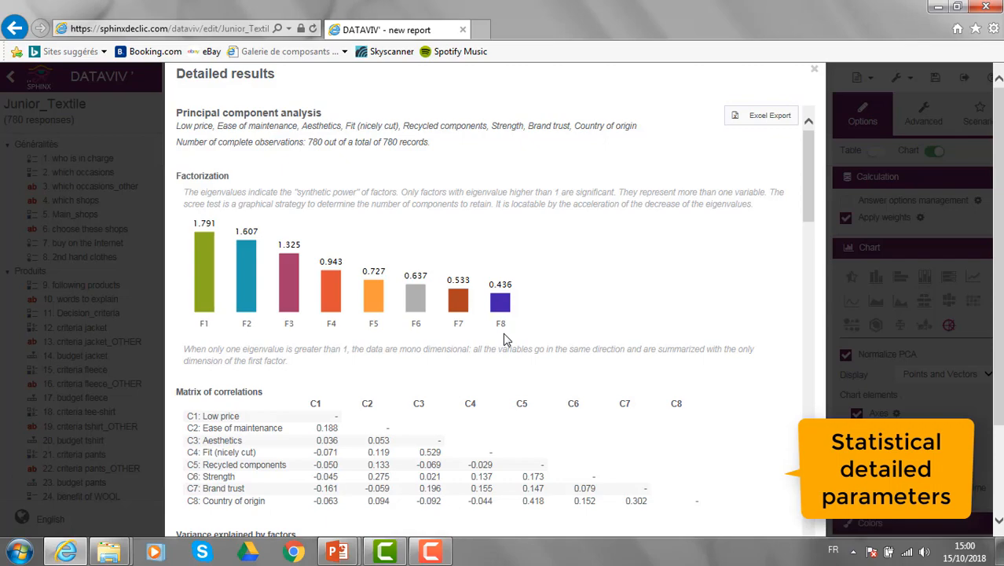
pyautogui.scroll(-3)
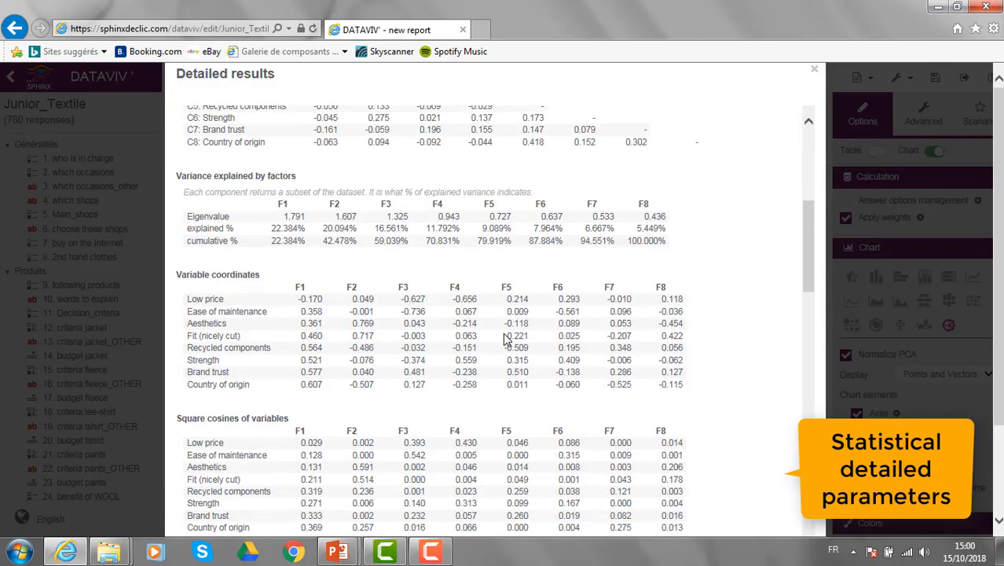
pyautogui.scroll(-3)
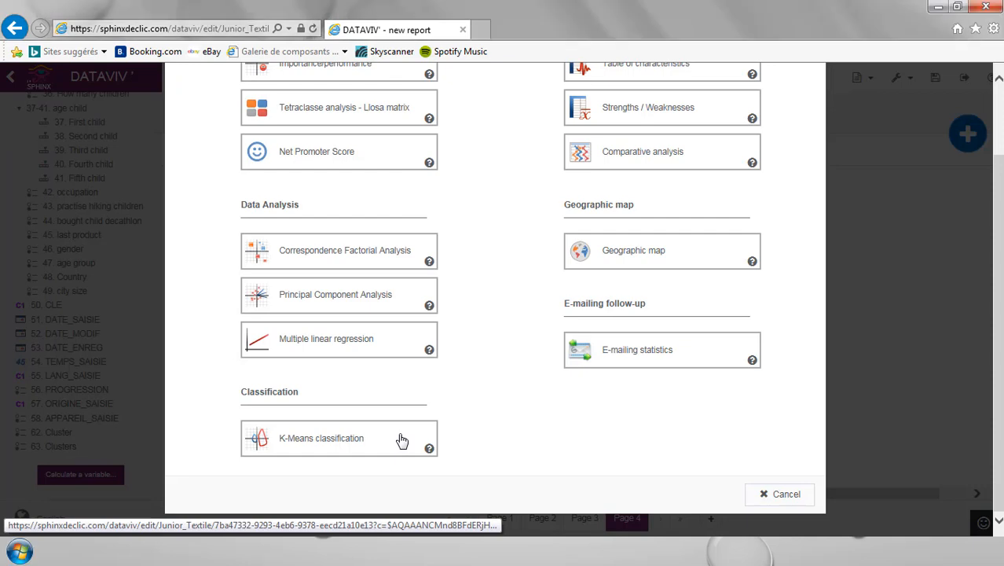
# Run a K-Means classification on criteria 28-35 and add it to the report.
pyautogui.click(340, 437)
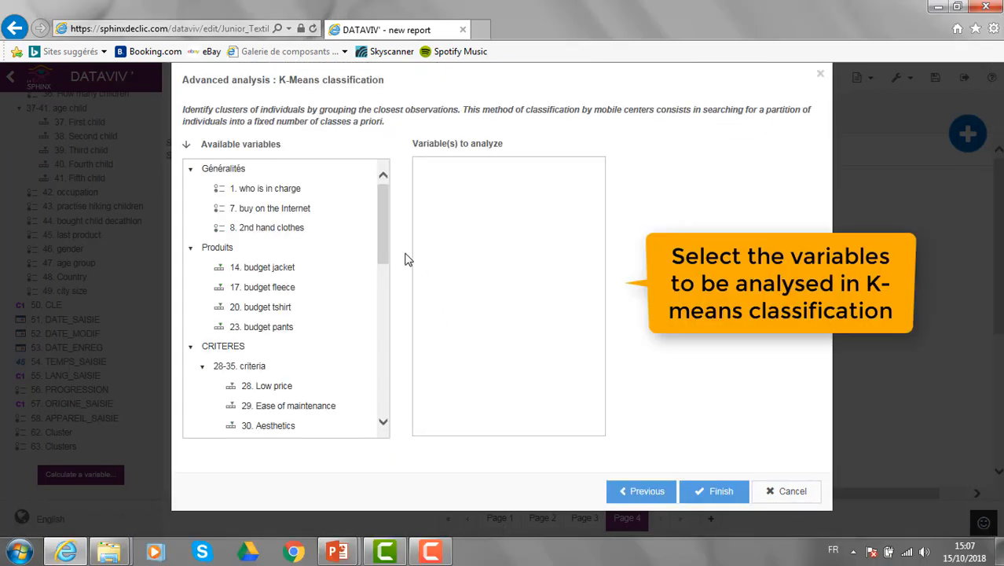
pyautogui.scroll(-3)
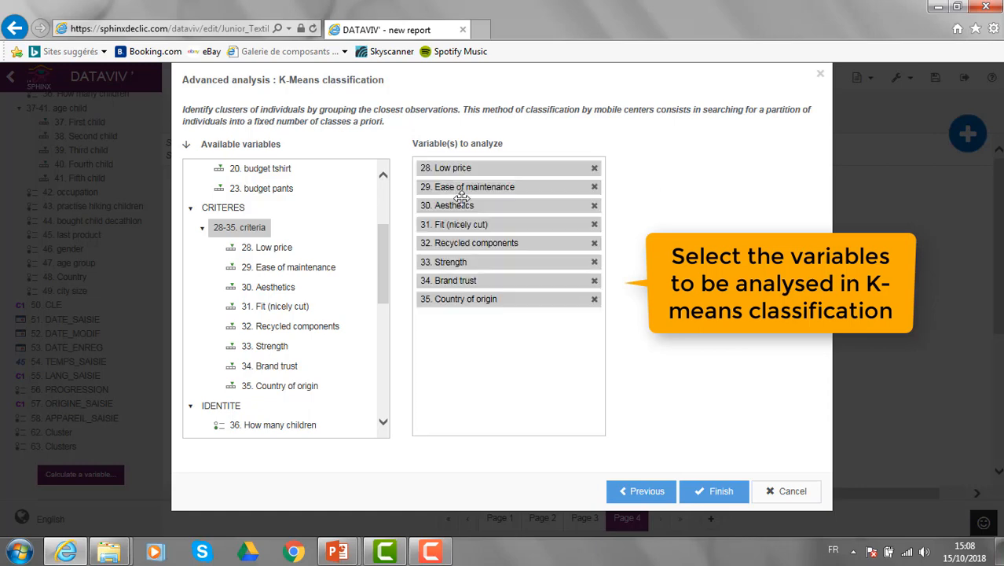
pyautogui.moveTo(672, 454)
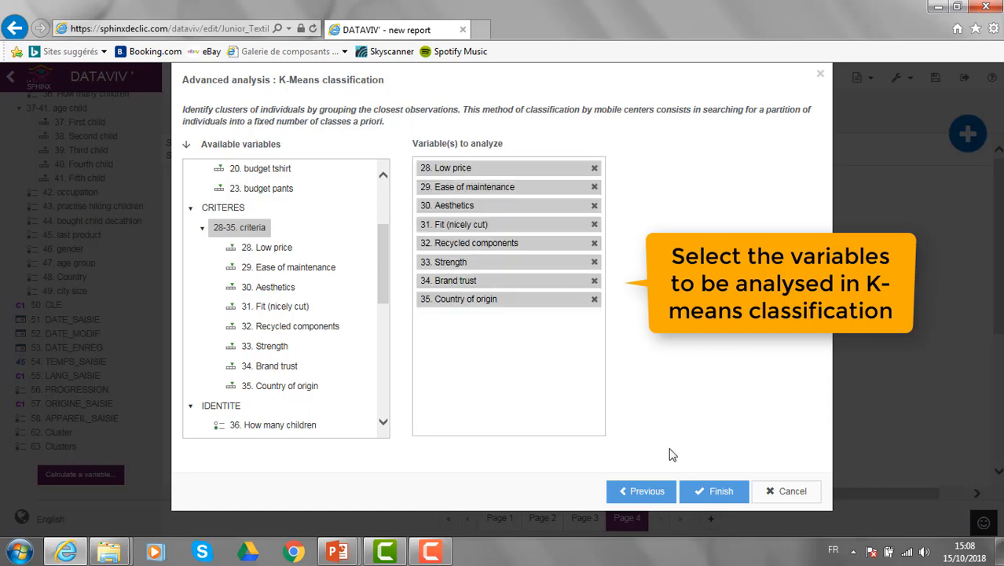
pyautogui.click(713, 491)
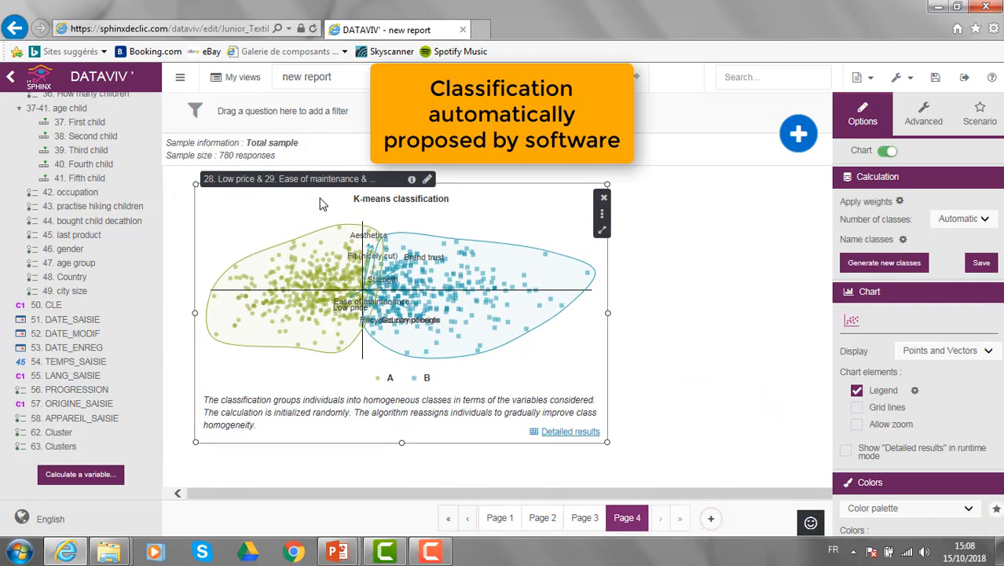
# Set Number of classes to Fixed at 3 and generate the new classes.
pyautogui.click(962, 218)
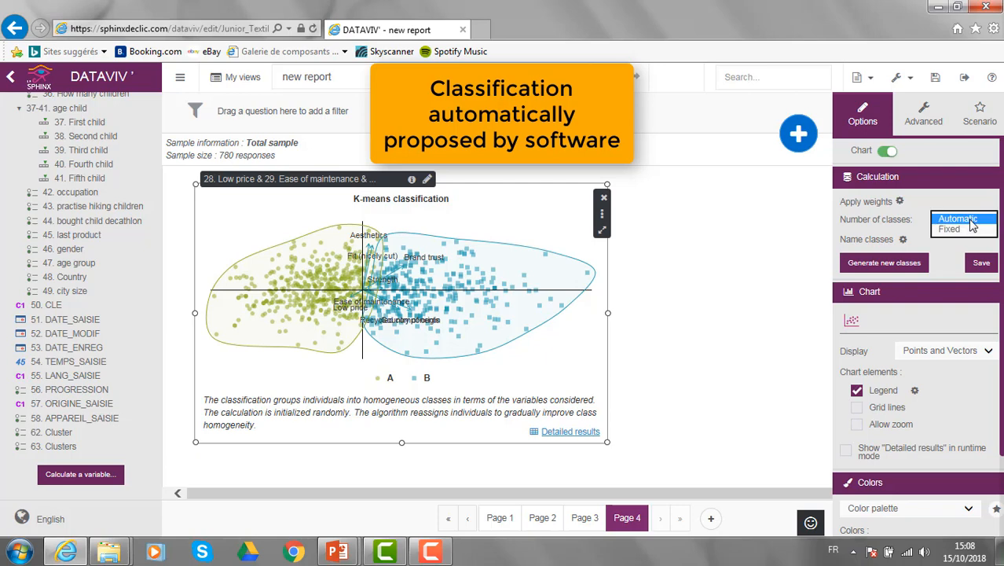
pyautogui.click(956, 218)
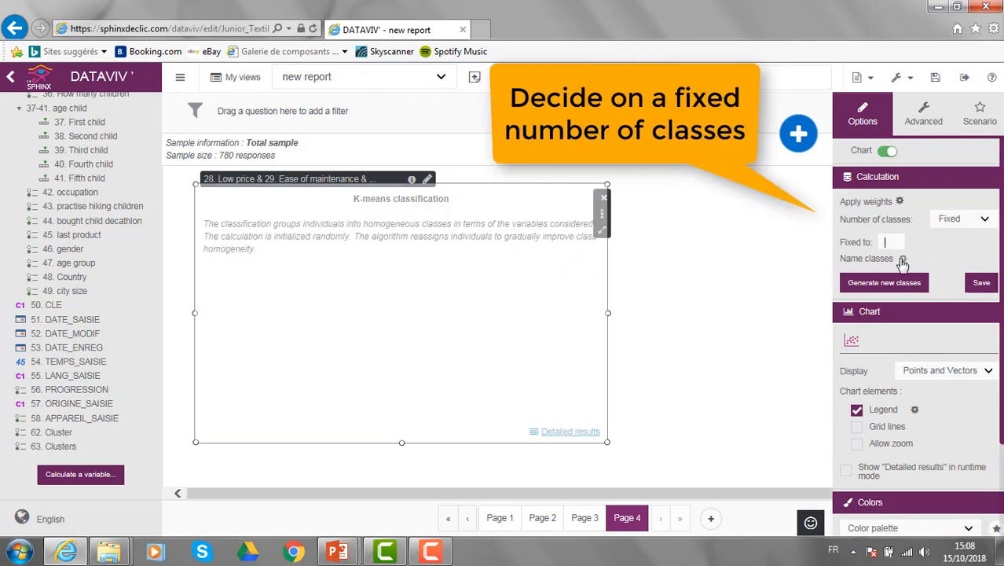
pyautogui.click(883, 283)
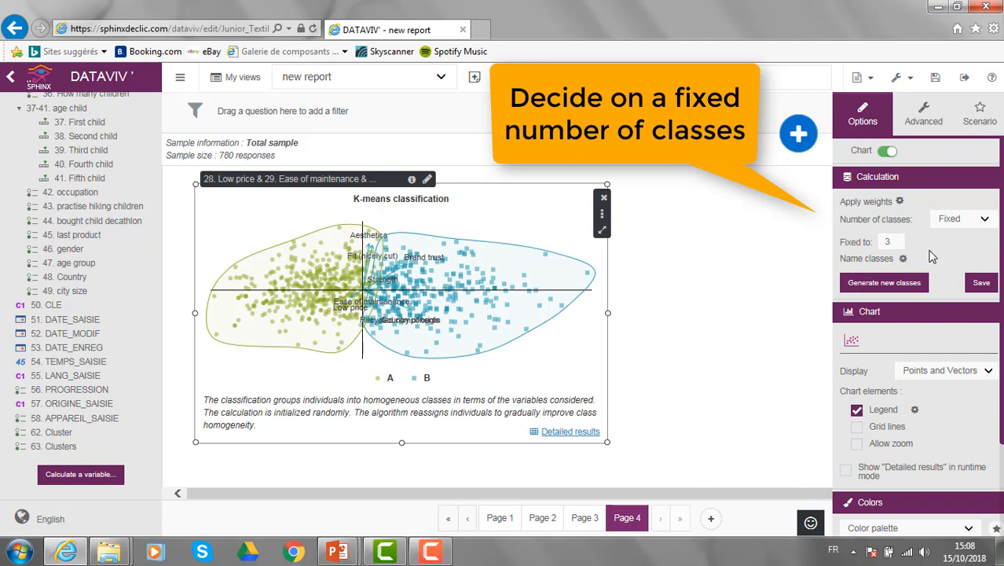
pyautogui.click(883, 283)
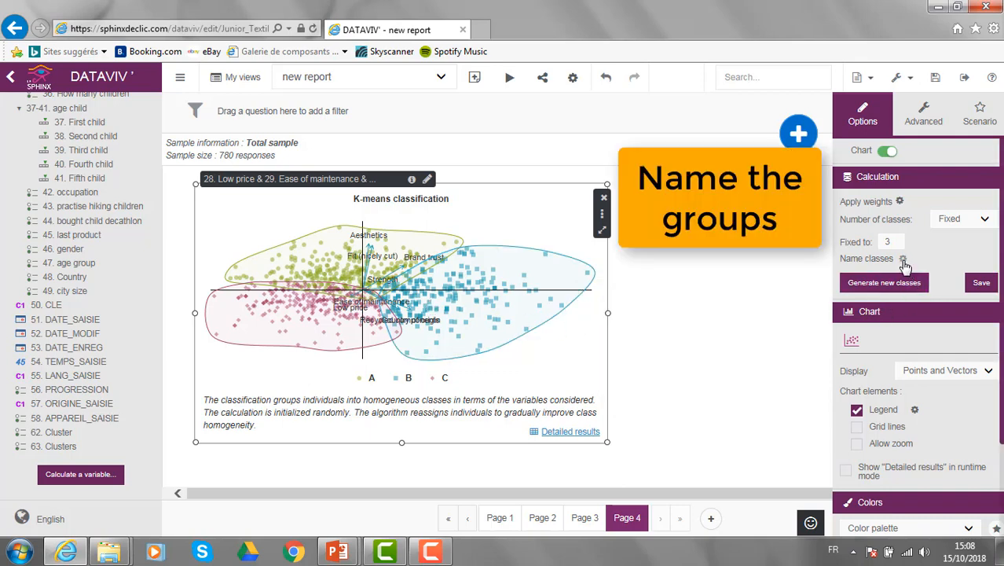
# Name the three classes Emotionals, Rationals and Economicals.
pyautogui.click(904, 258)
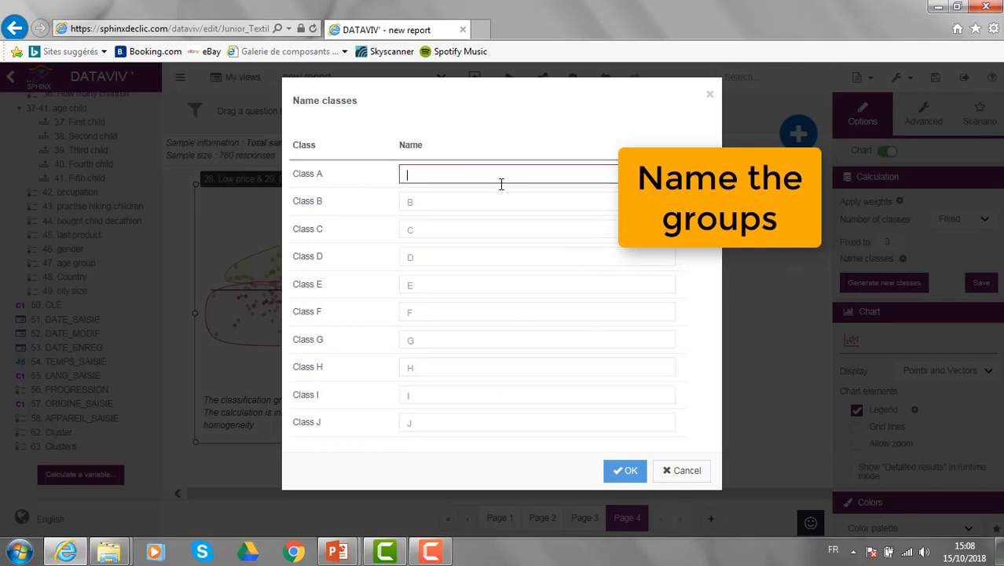
pyautogui.write('Emotion')
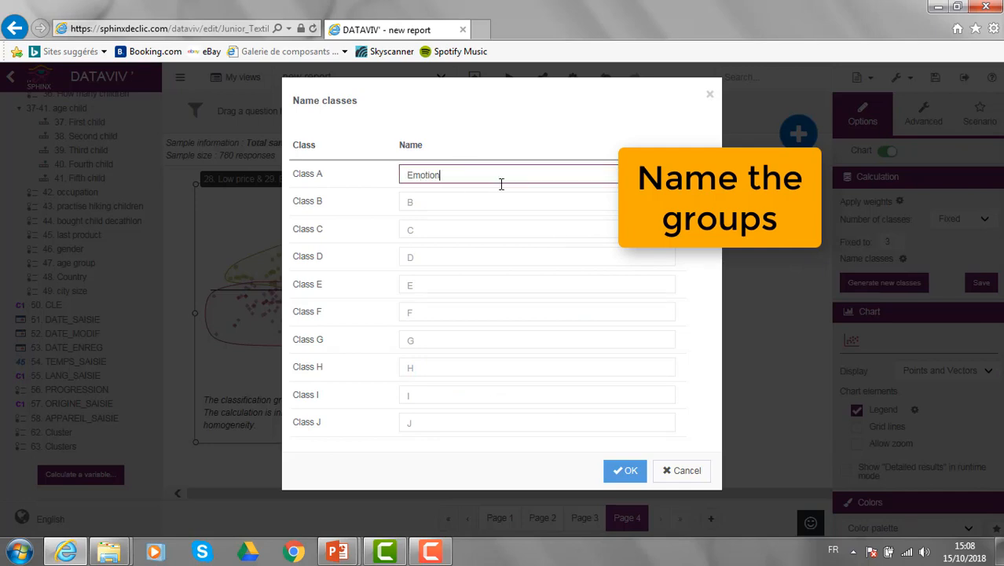
pyautogui.write('als')
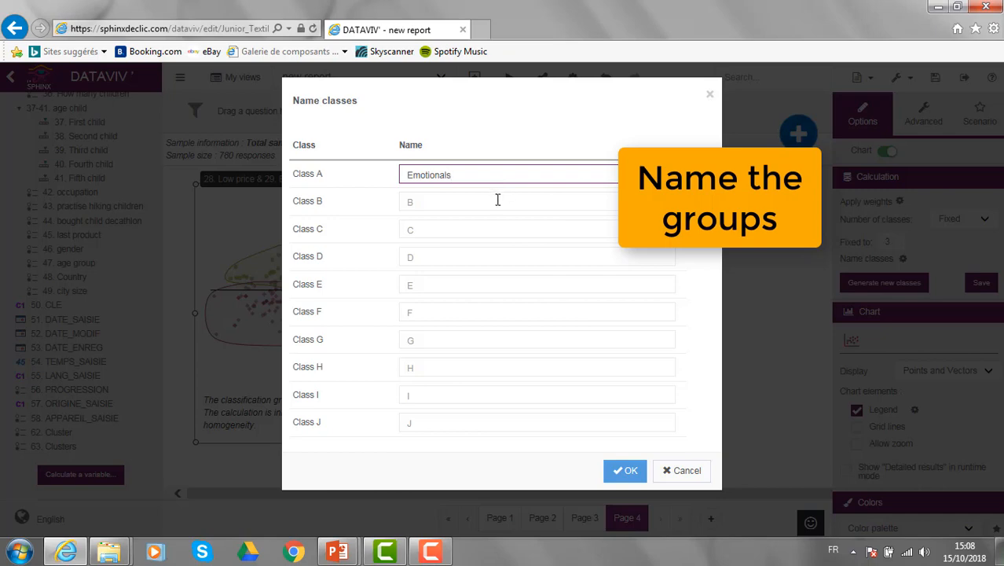
pyautogui.write('Rationals')
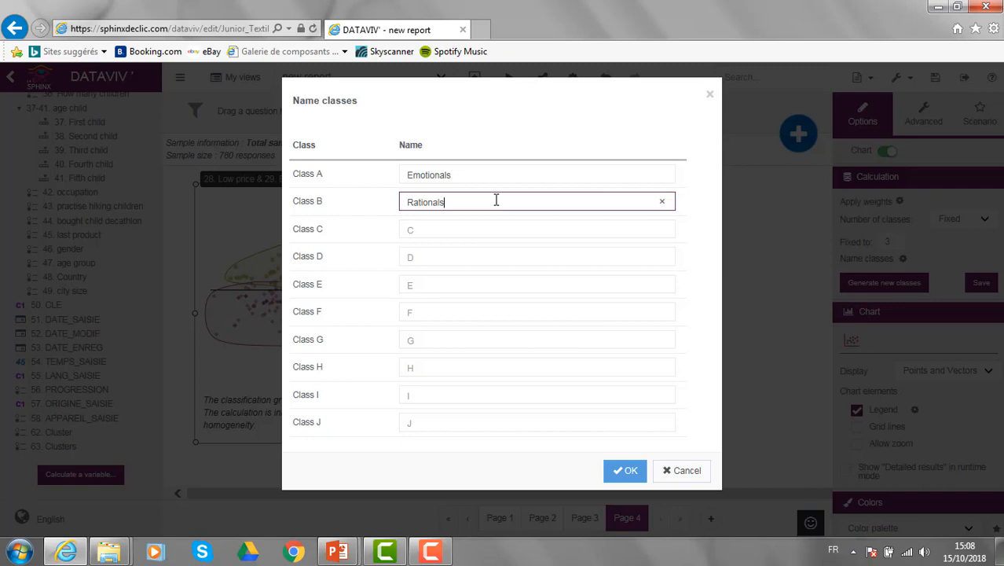
pyautogui.click(538, 229)
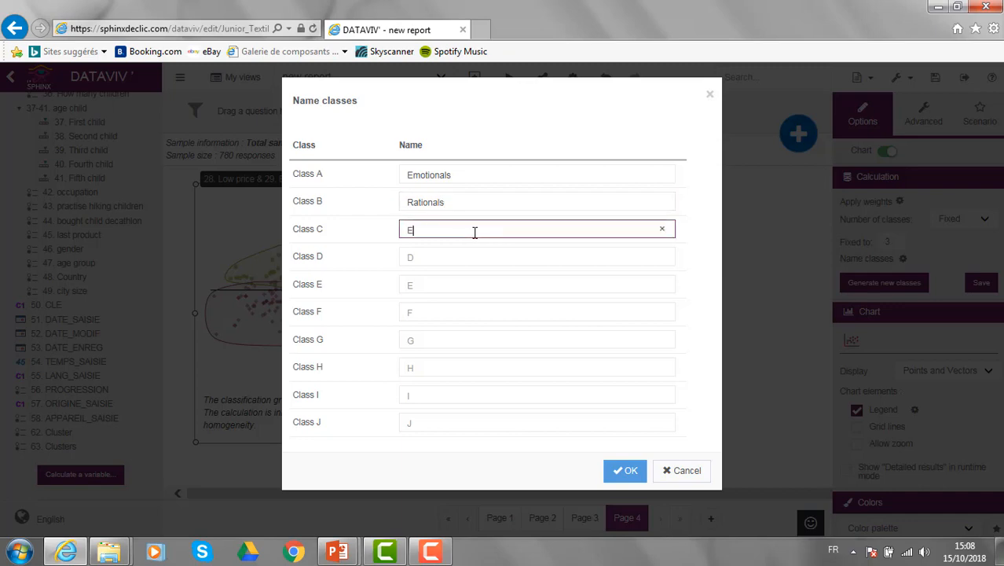
pyautogui.write('conomical')
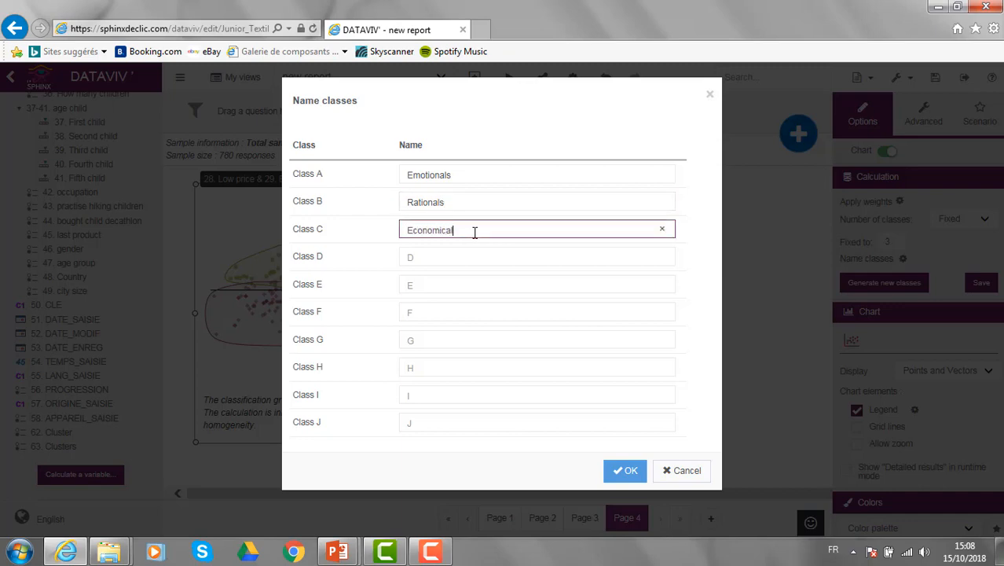
pyautogui.click(626, 470)
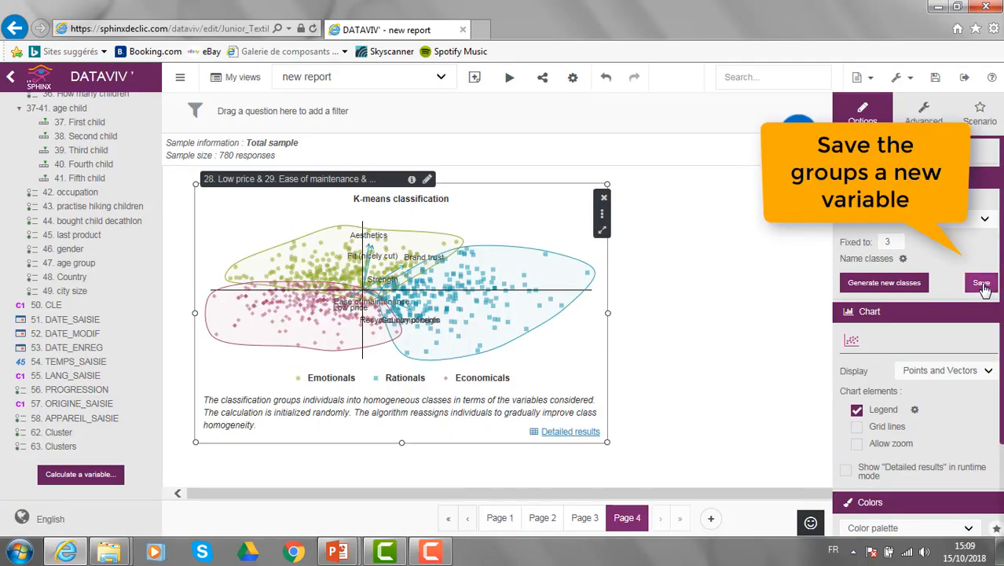
# Save the classification as a new variable named Classes.
pyautogui.click(980, 283)
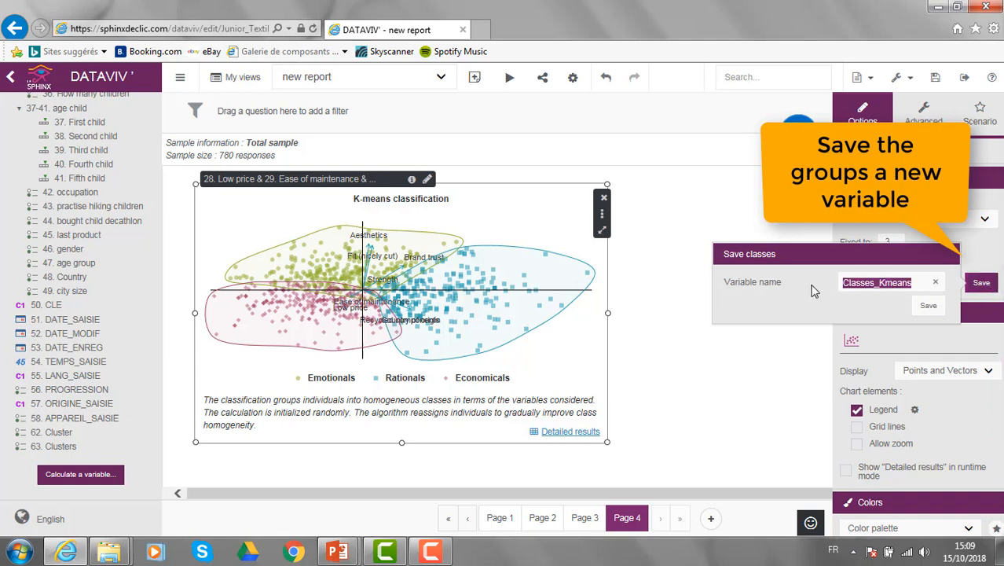
pyautogui.write('Cla')
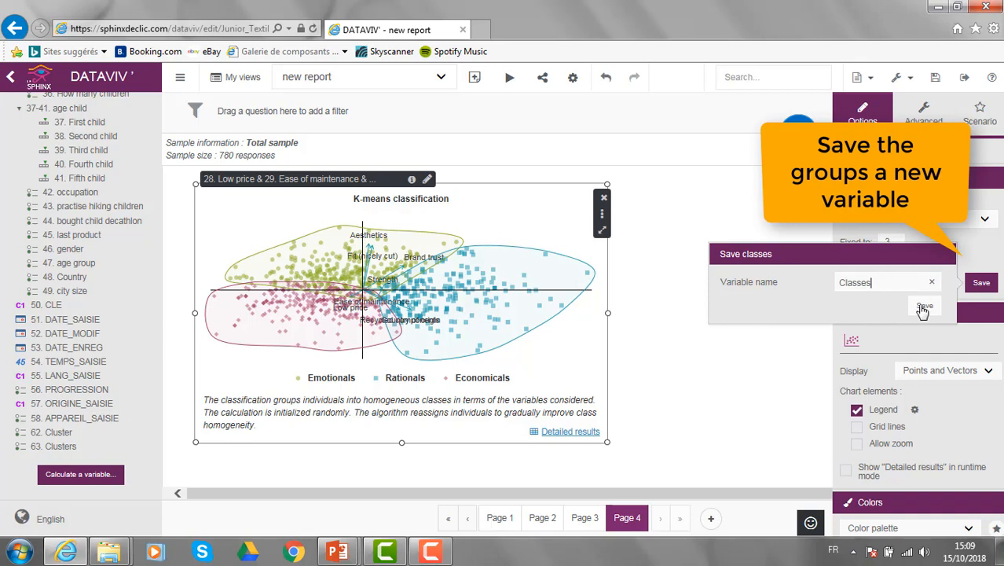
pyautogui.click(924, 305)
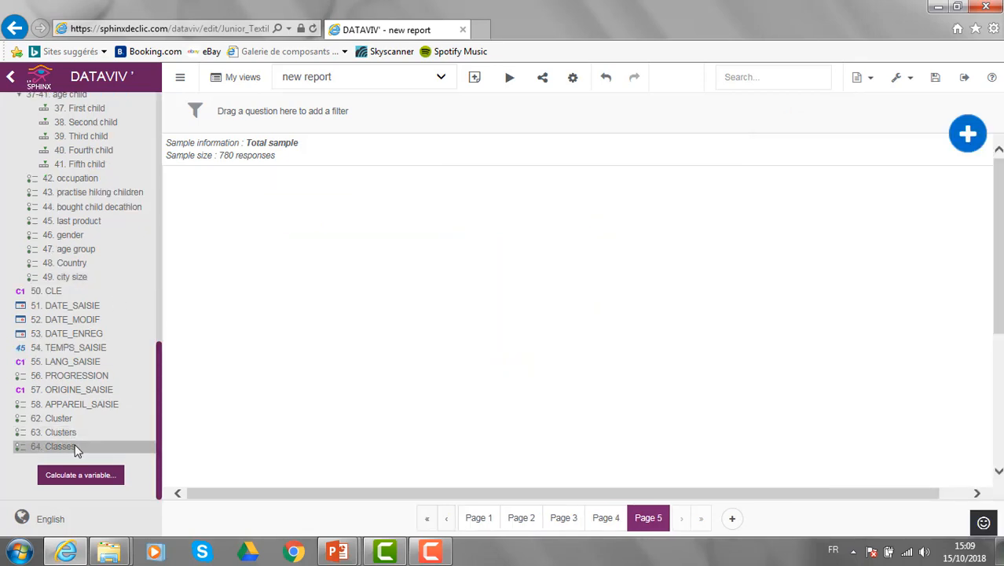
pyautogui.moveTo(85, 449)
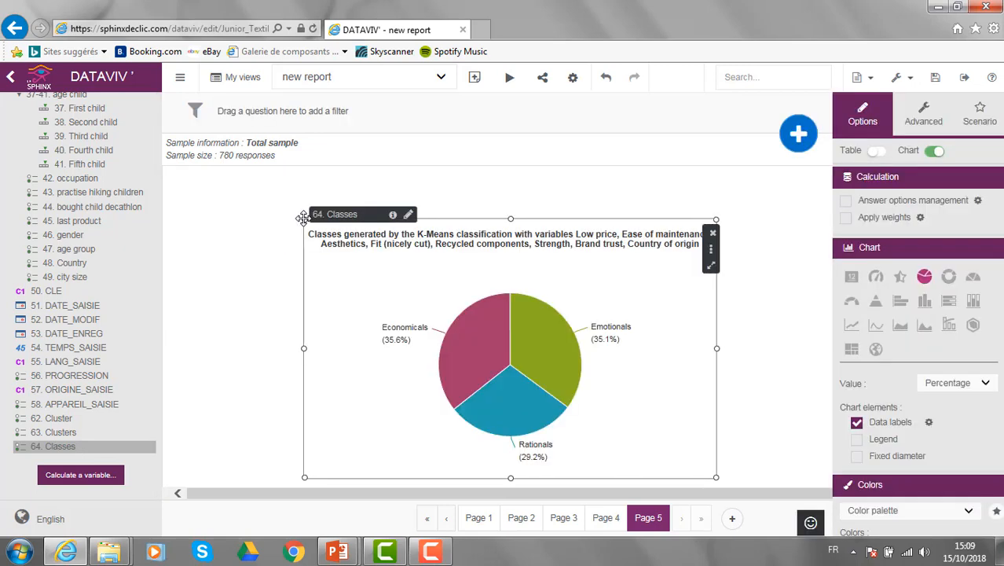
pyautogui.moveTo(129, 251)
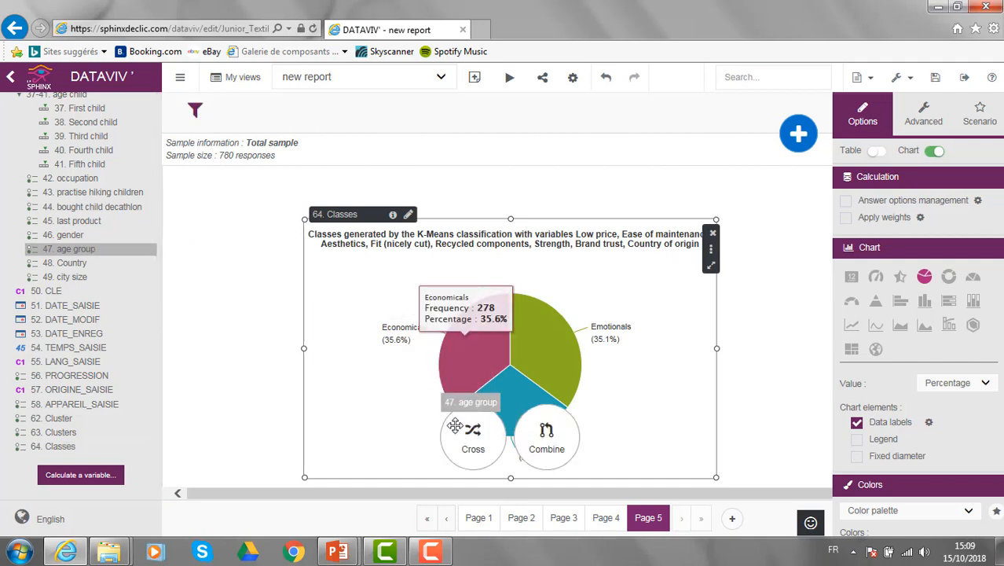
# Add the Classes pie chart on page 5 and a Male gender filter on page 4's K-means map.
pyautogui.click(471, 437)
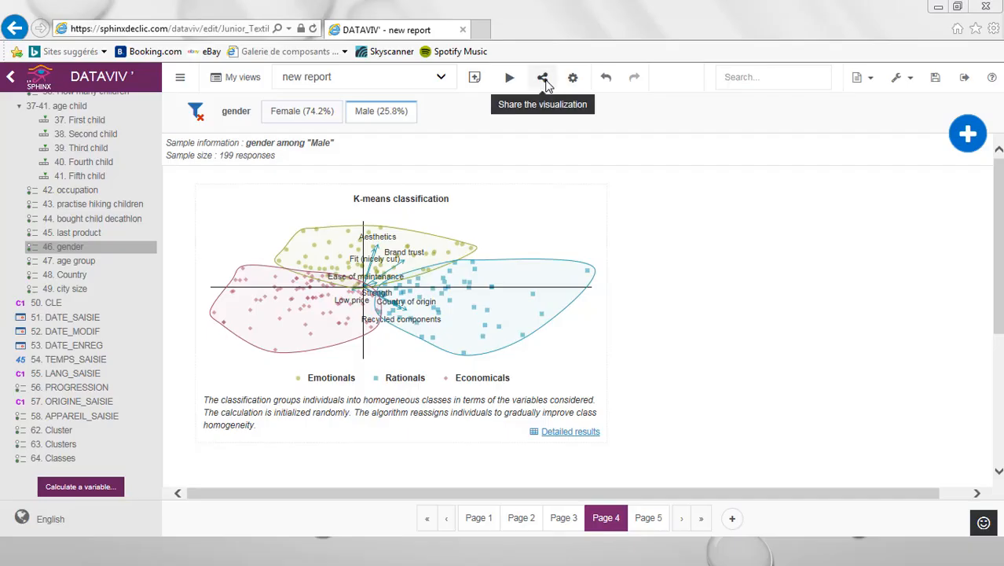
# Bring up the toolbar's print and export choices for the report.
pyautogui.click(542, 77)
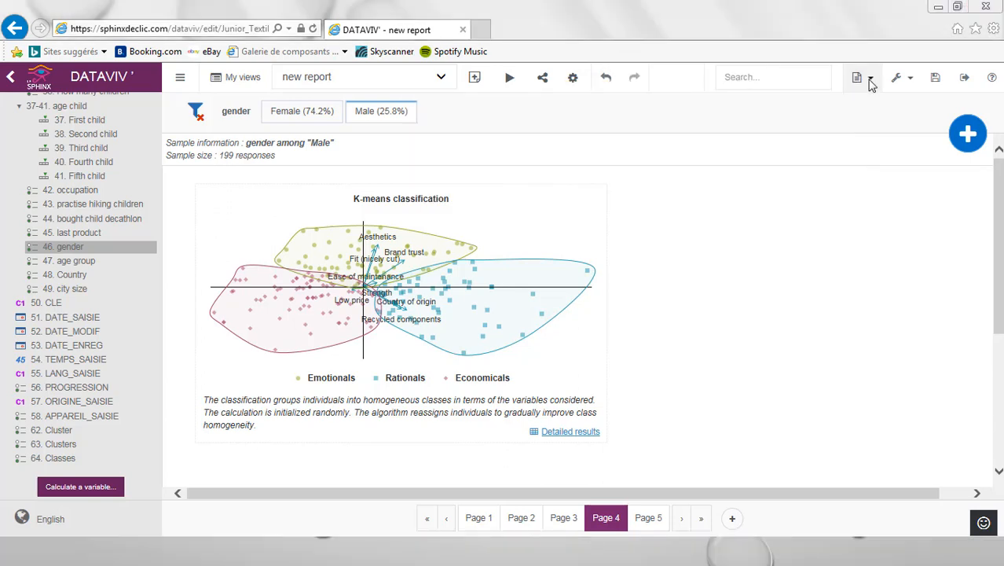
pyautogui.click(856, 77)
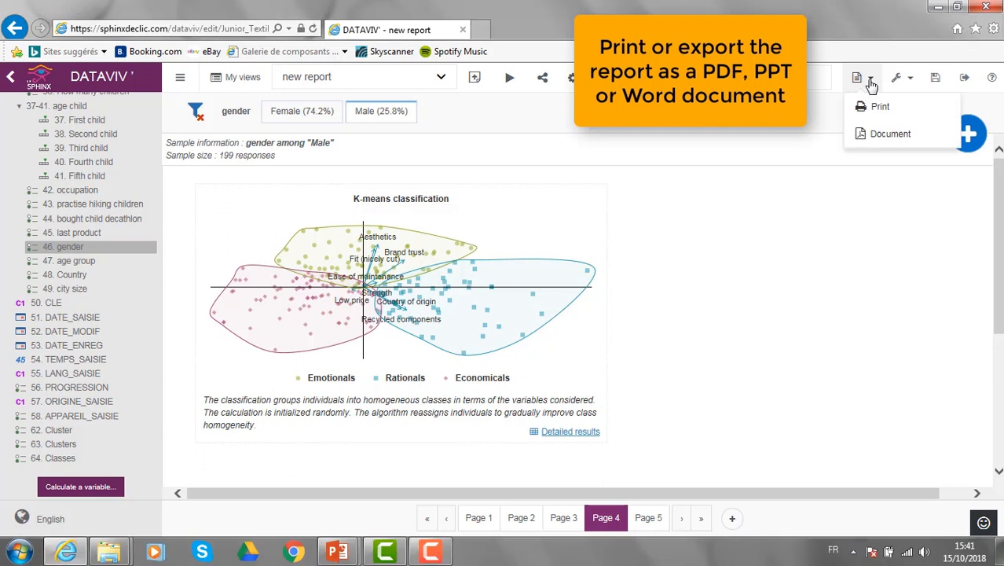
# Choose Document to export the report view as a file.
pyautogui.click(889, 132)
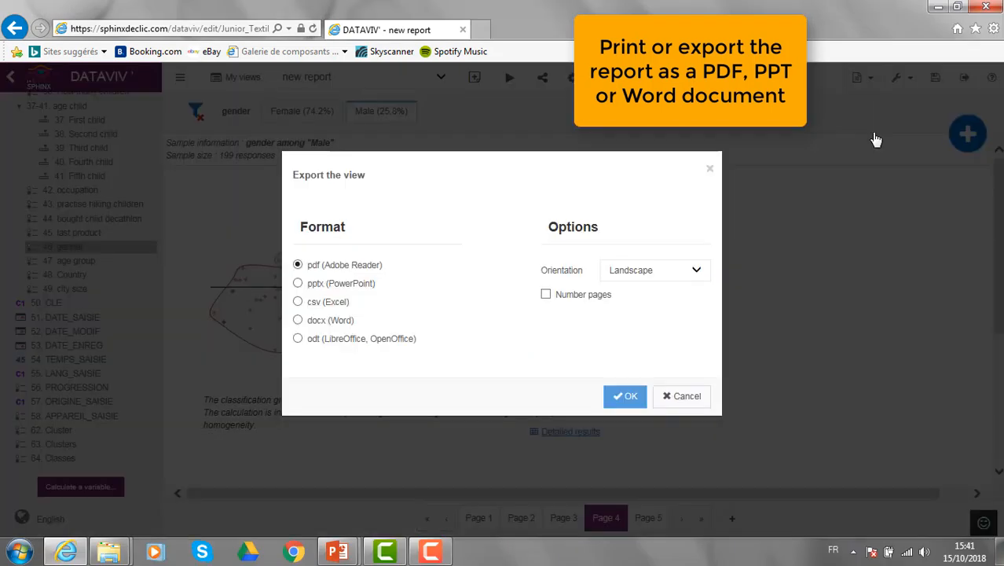
pyautogui.moveTo(440, 273)
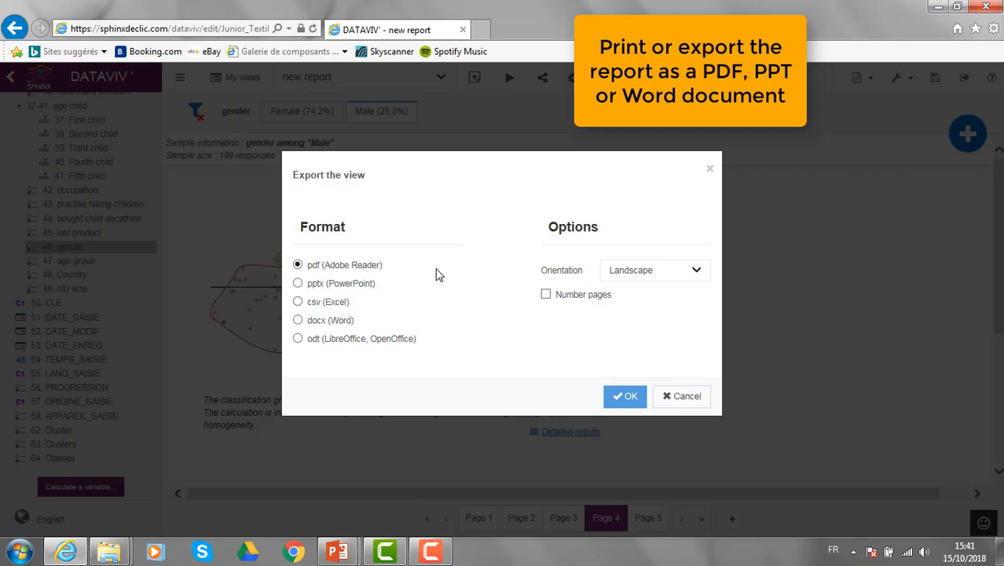
pyautogui.moveTo(437, 295)
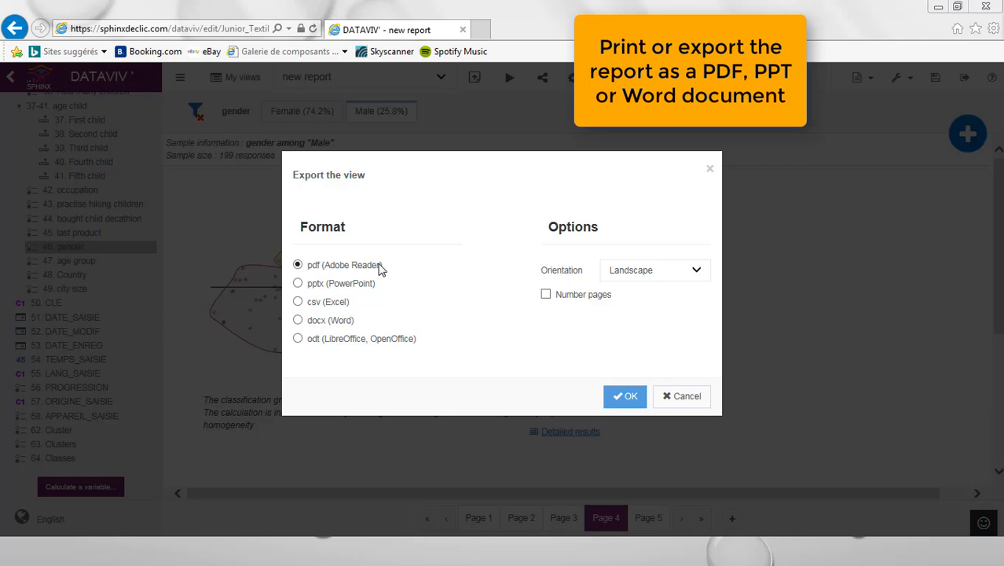
pyautogui.moveTo(352, 325)
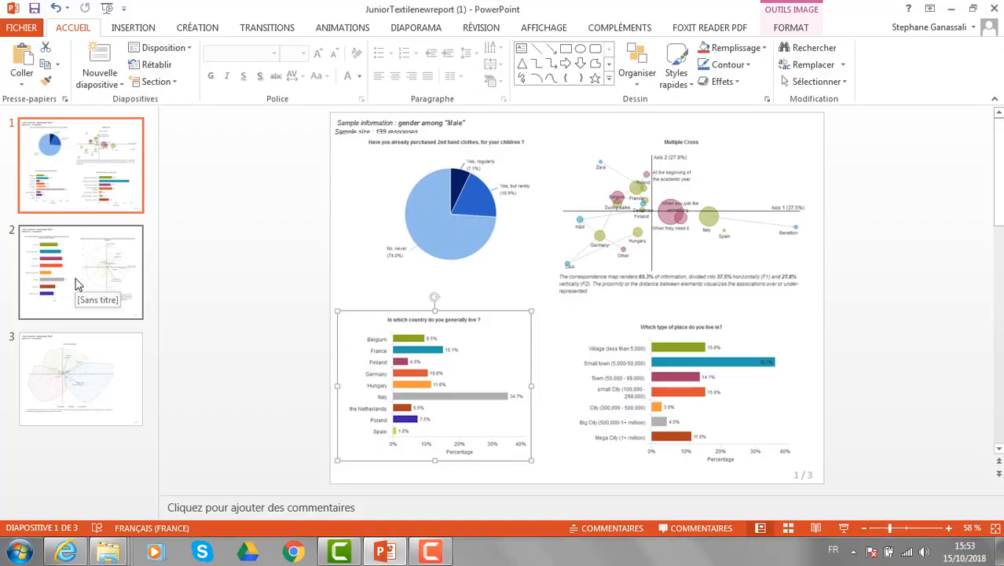
# Review slides 2, 1 and 3, ending on the K-means classification map slide.
pyautogui.click(80, 270)
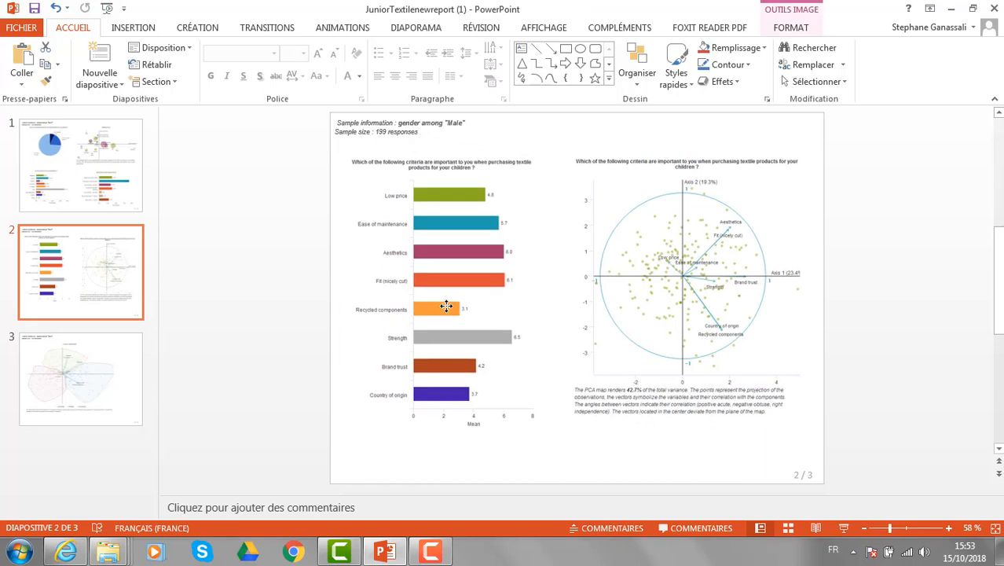
pyautogui.click(683, 306)
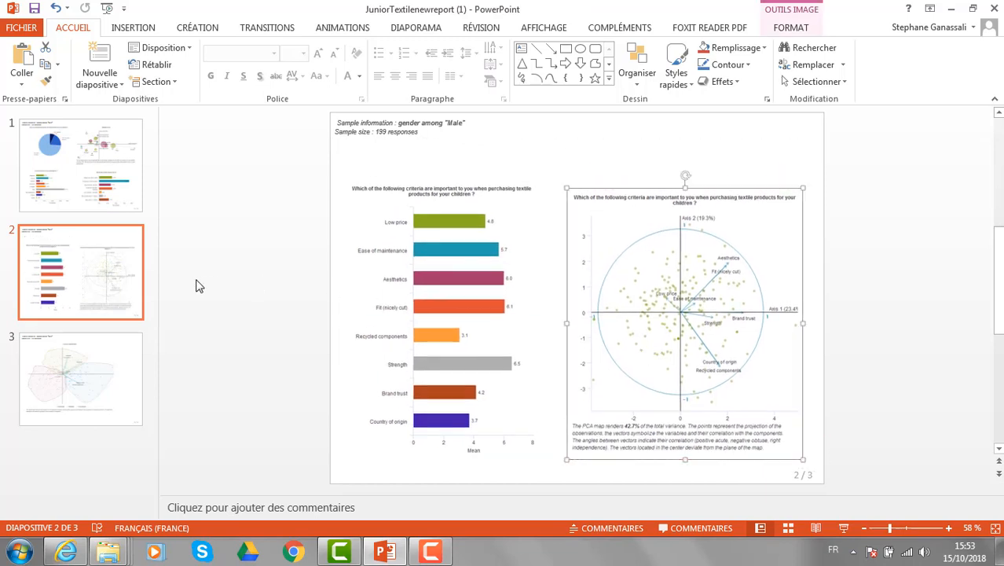
pyautogui.click(80, 165)
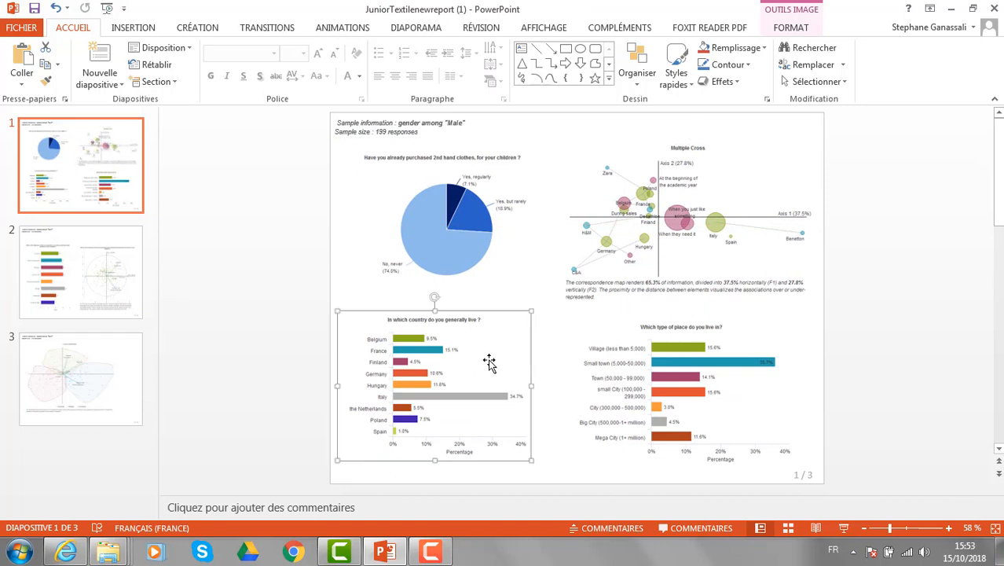
pyautogui.click(80, 379)
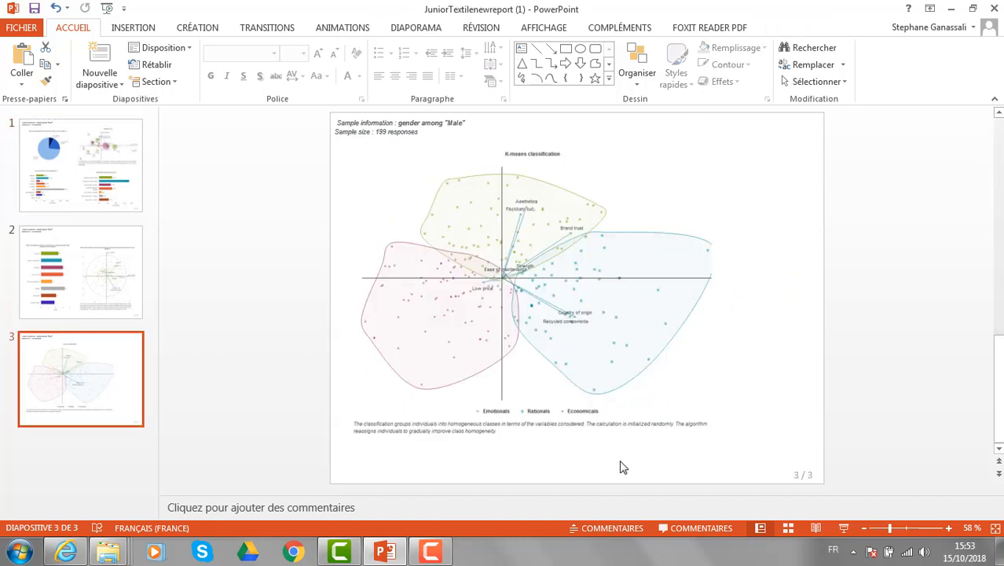